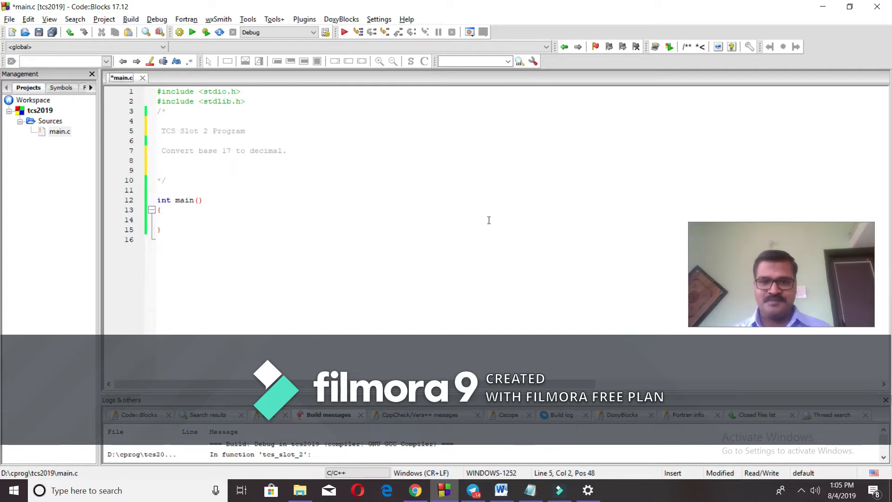
Select the hexadecimal example and the Result = Result * basenumber + number formula in the Word notes.
left_click(500, 490)
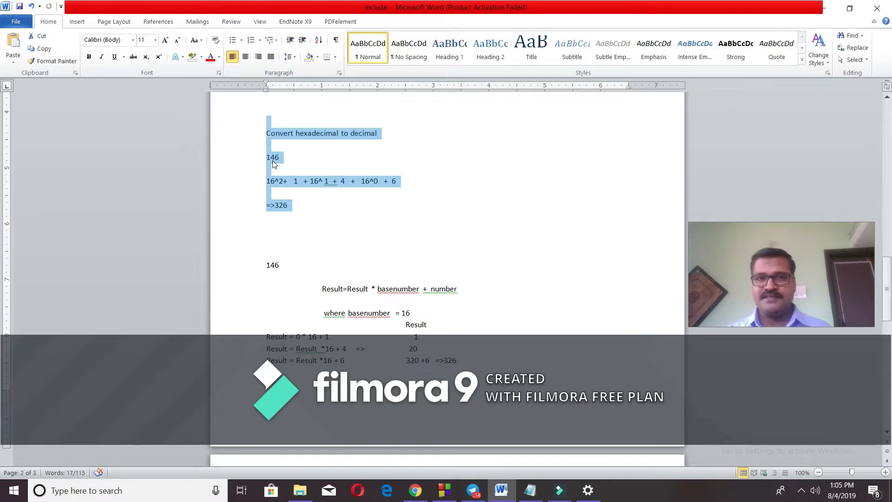
mouse_move(400, 189)
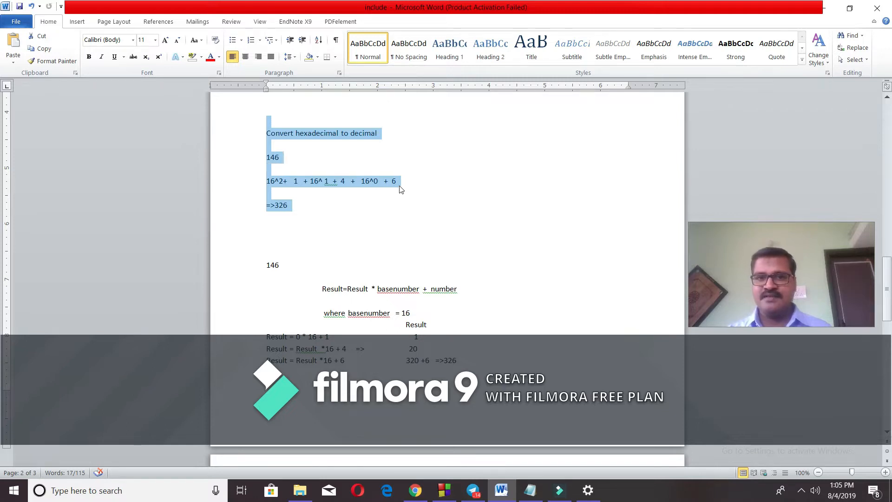
left_click(397, 181)
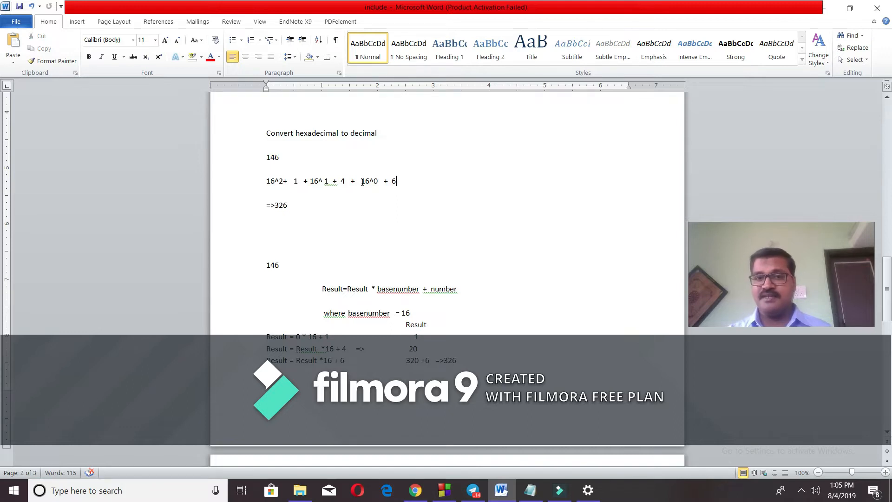
double_click(366, 181)
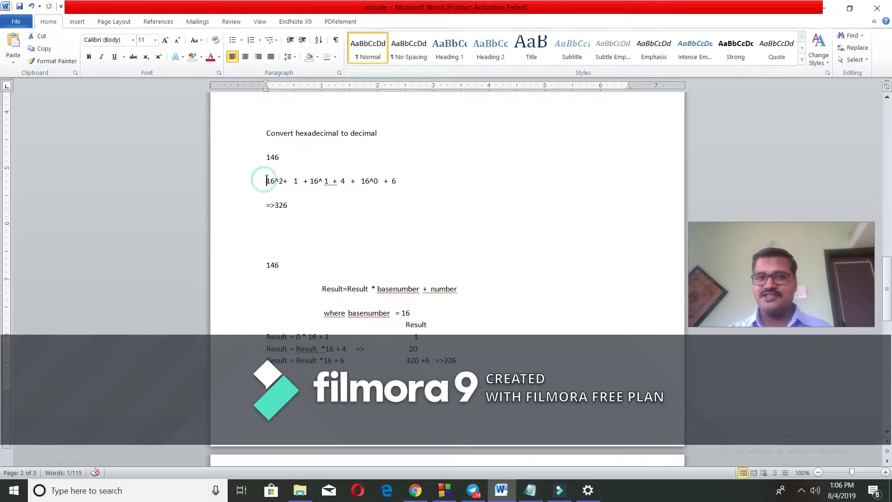
left_click_drag(267, 182, 300, 181)
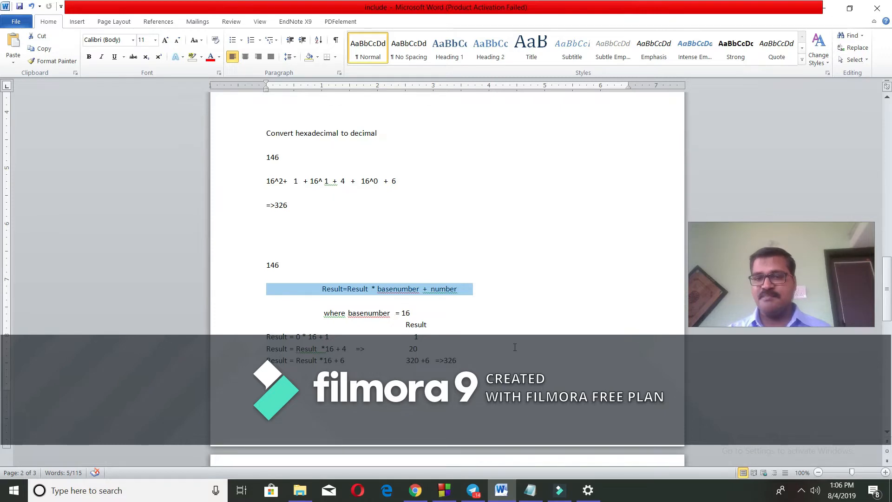
mouse_move(398, 295)
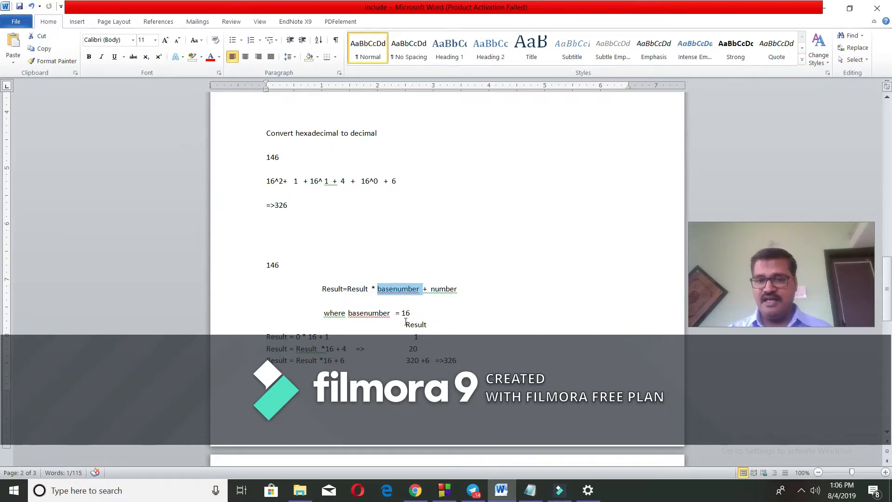
double_click(404, 313)
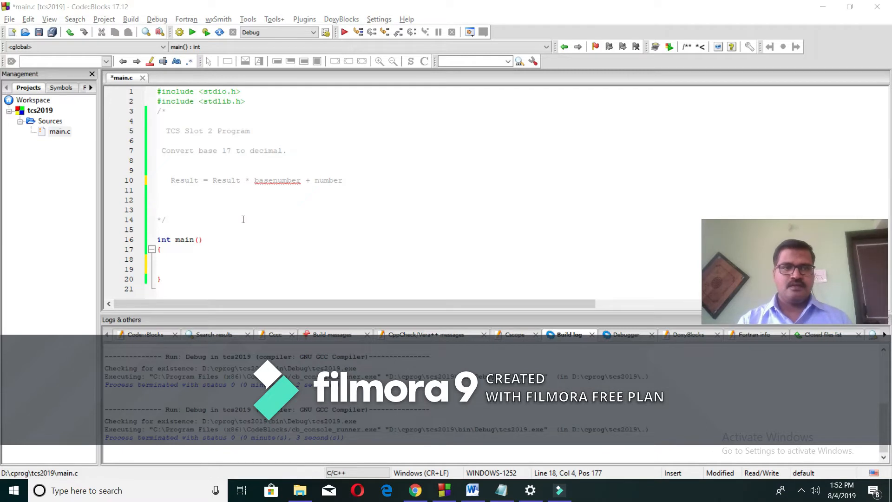
Declare char input[20] and int result=0 inside main's body.
left_click(165, 170)
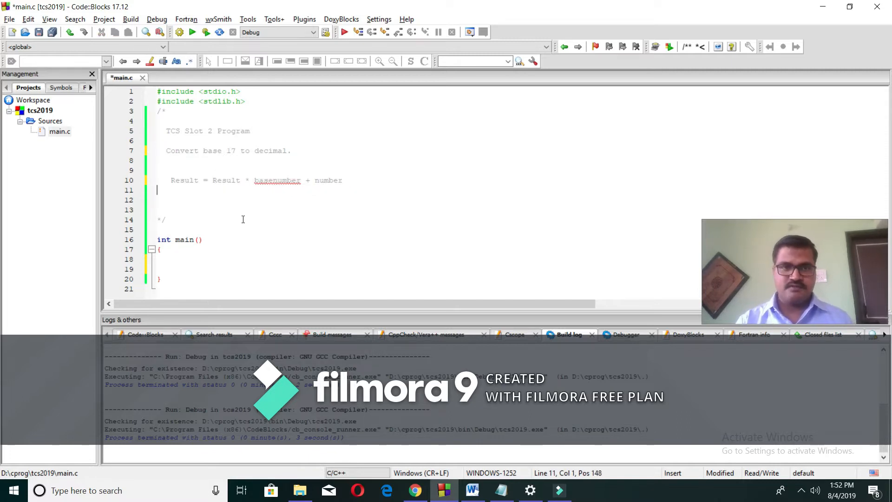
left_click(202, 239)
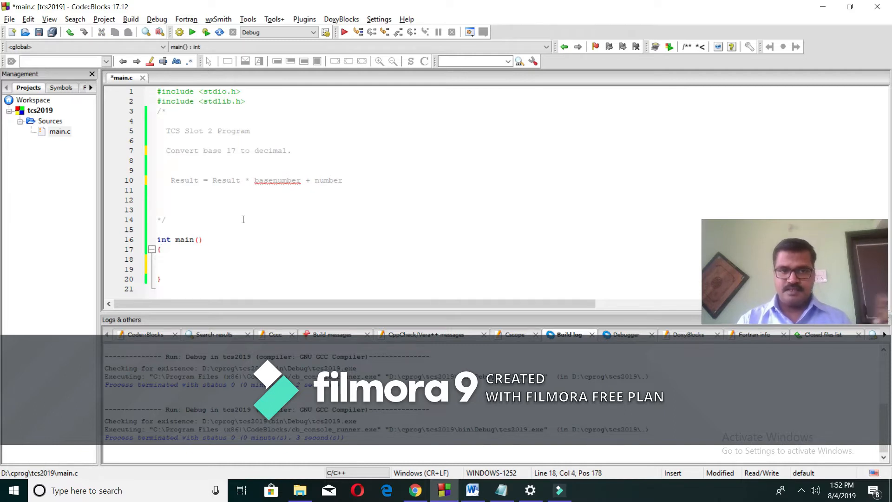
type("i")
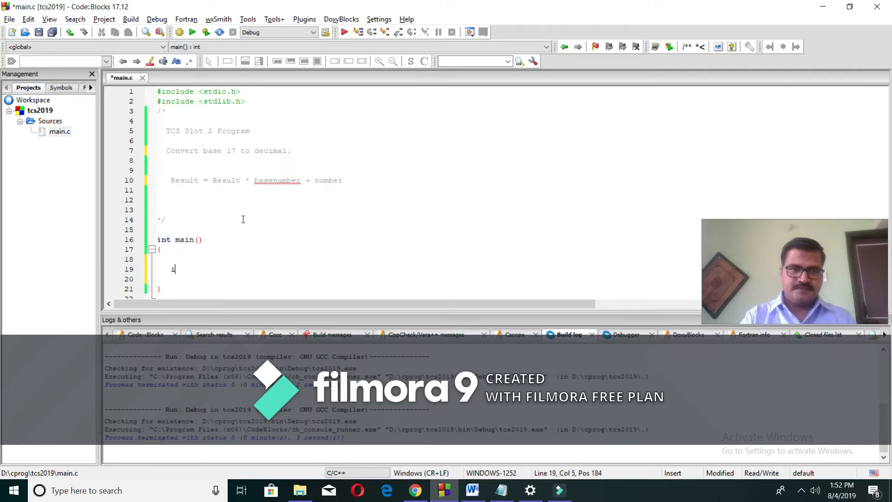
type("char in")
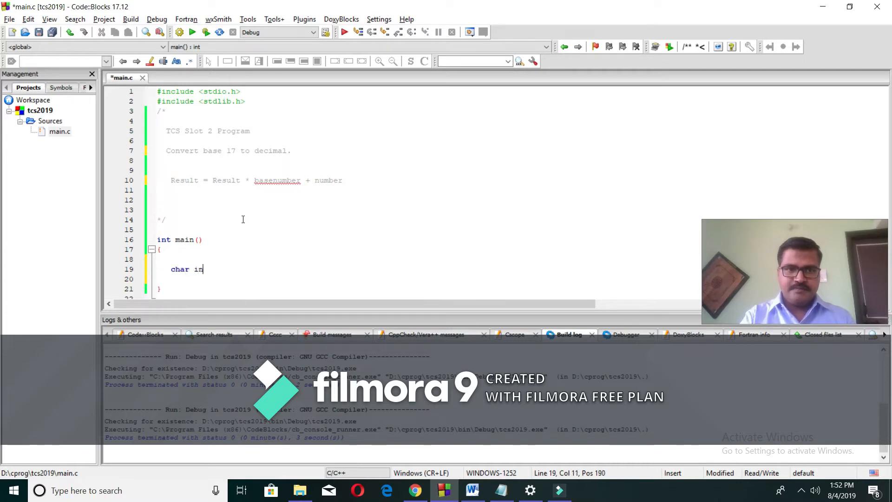
type("put[]")
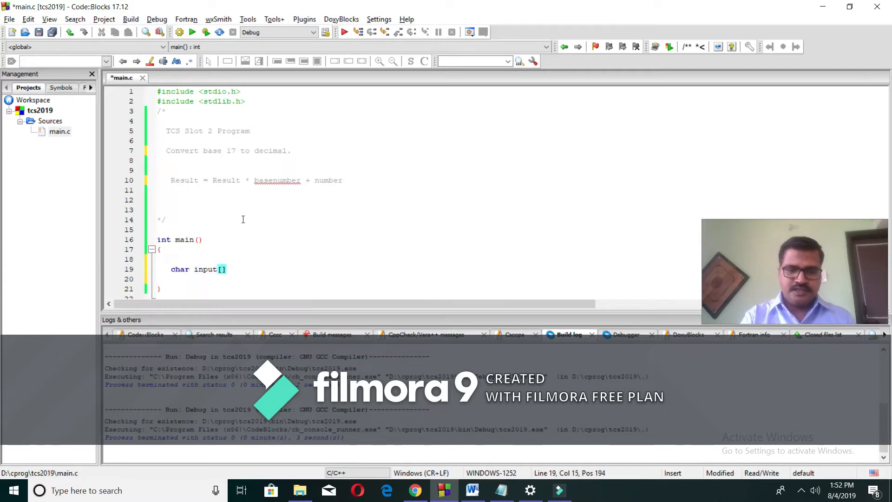
type("20];")
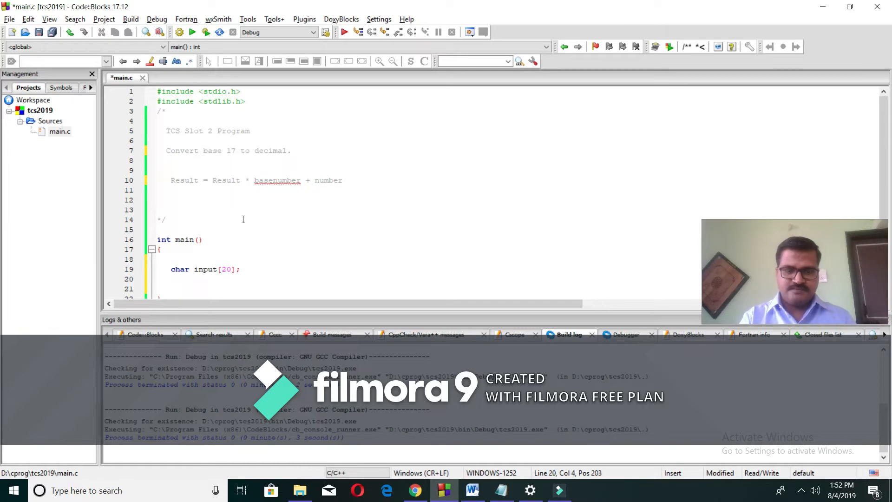
type("int result=0;")
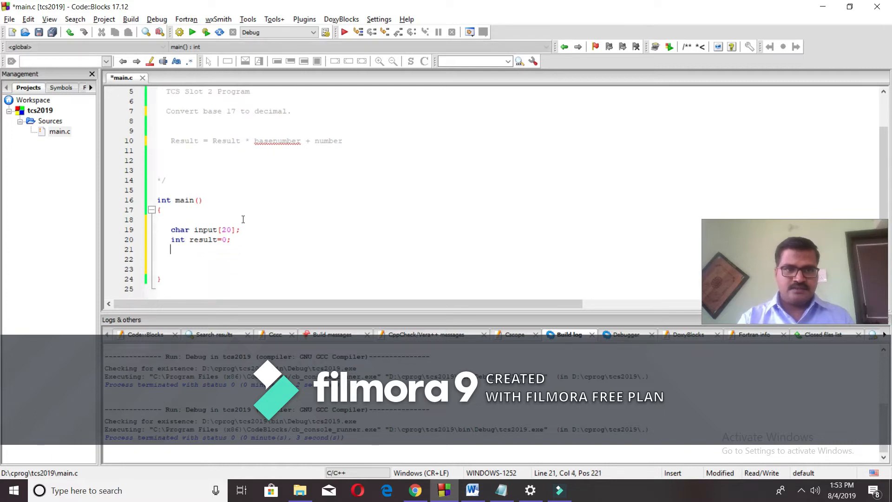
Declare int basenumber = 17, correcting the initial 16, and save.
type("int base")
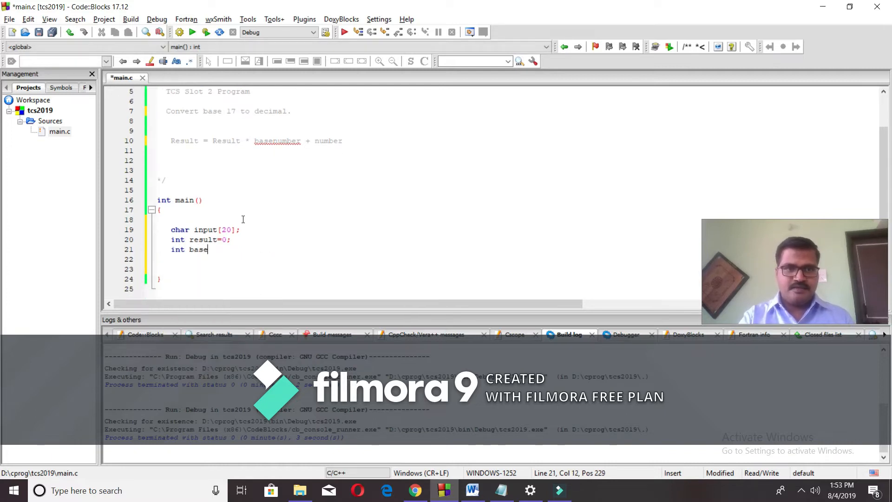
type("number =1")
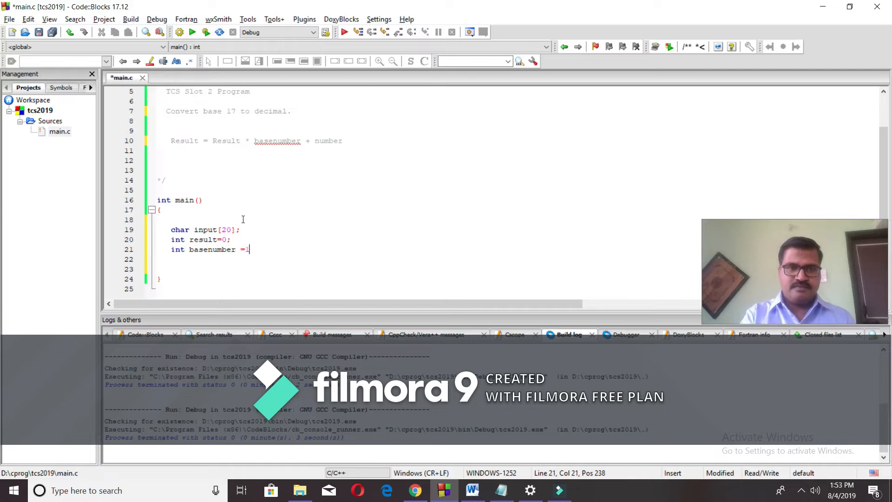
type("6;")
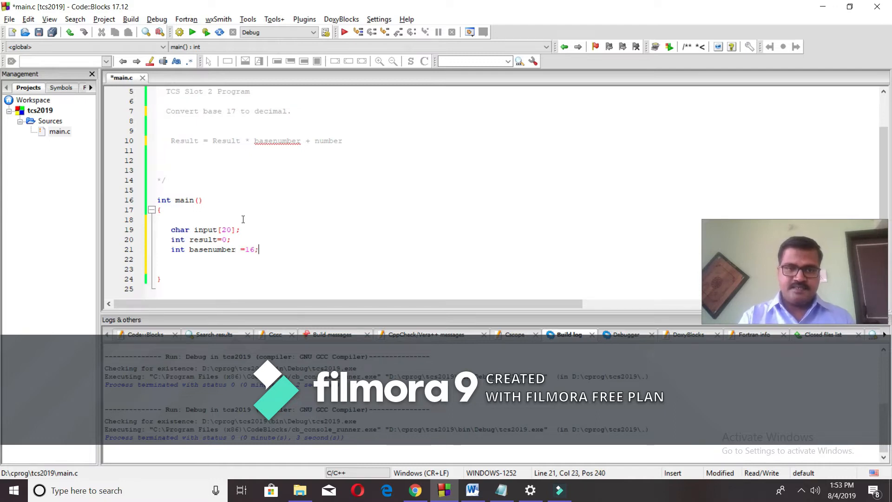
key("Backspace")
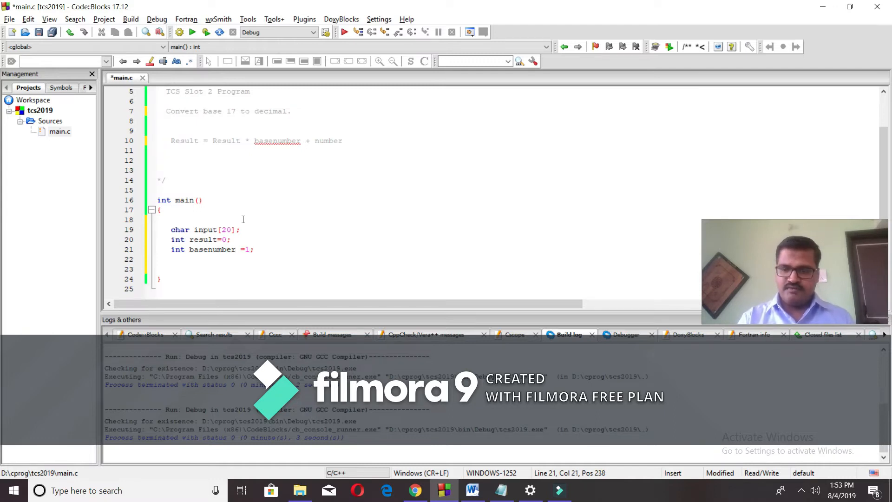
type("7")
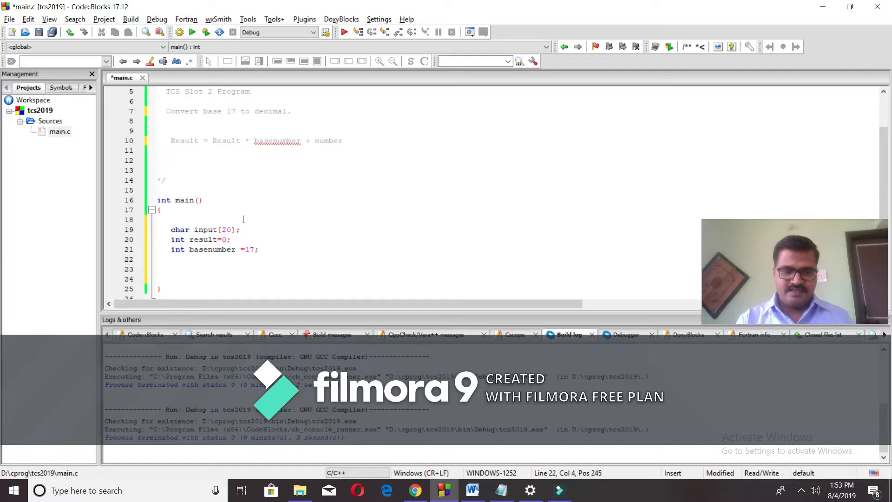
key("ctrl+s")
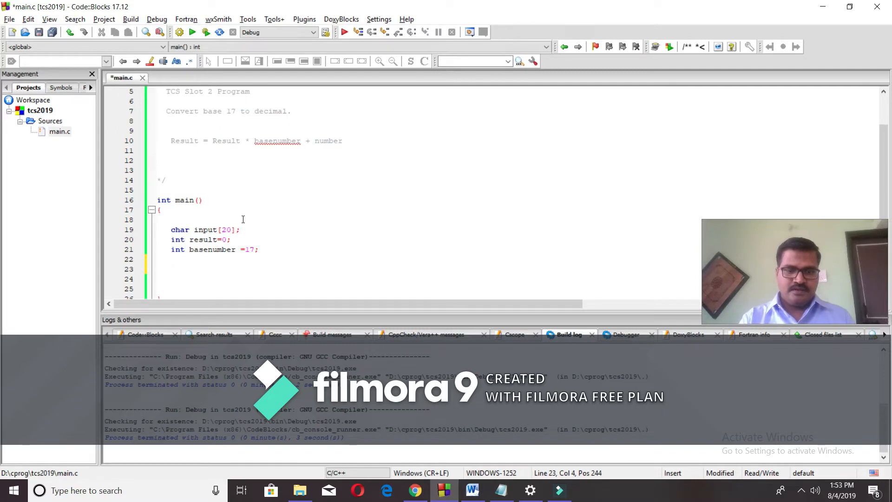
Read the string with scanf("%s",input).
type("scanf")
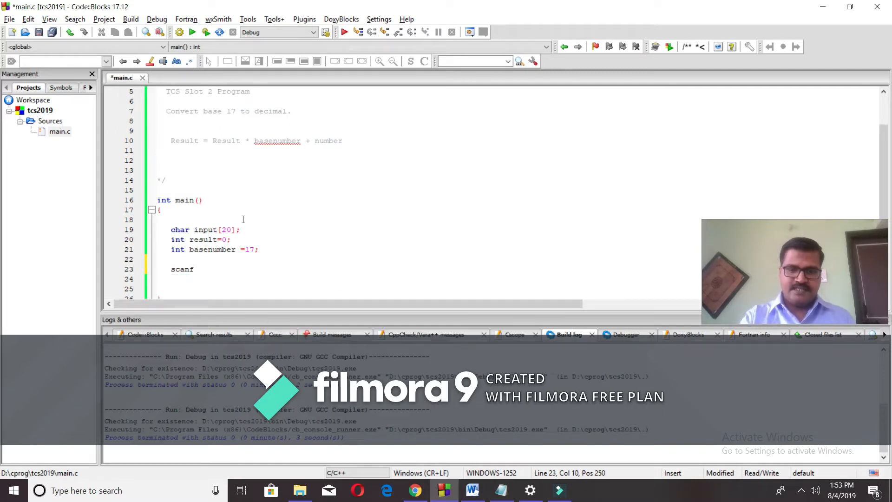
type("(\"%s\"")
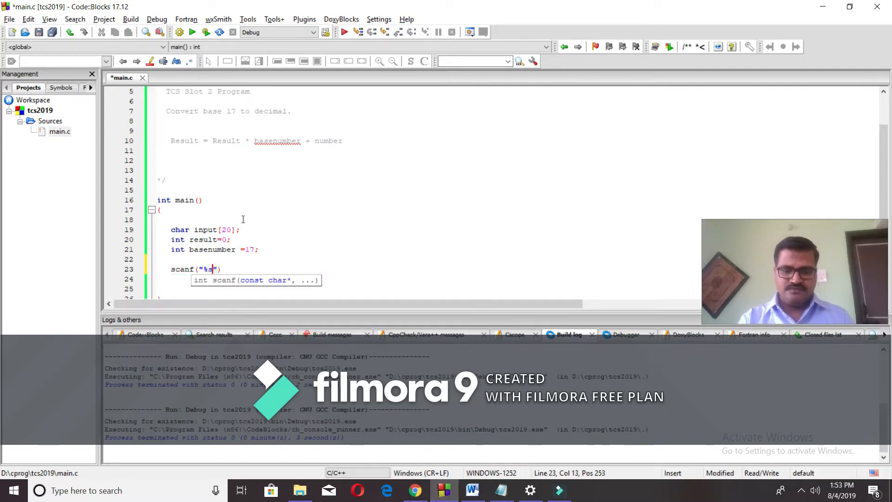
type(",input")
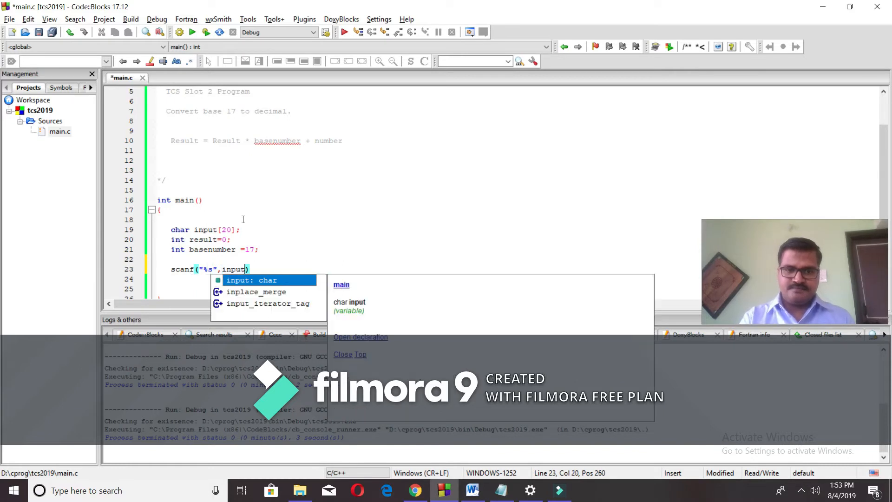
type(");")
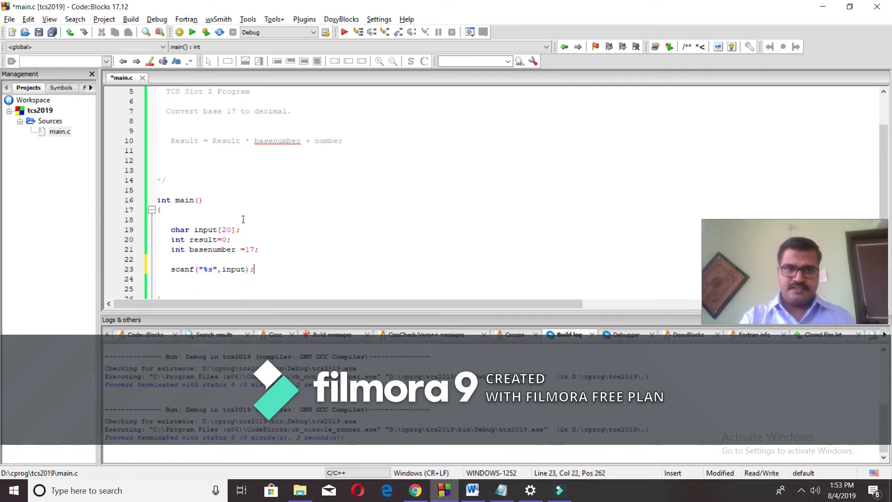
Write the loop header for(i=0;input[i]!='\0';i++) over the input string.
type("for")
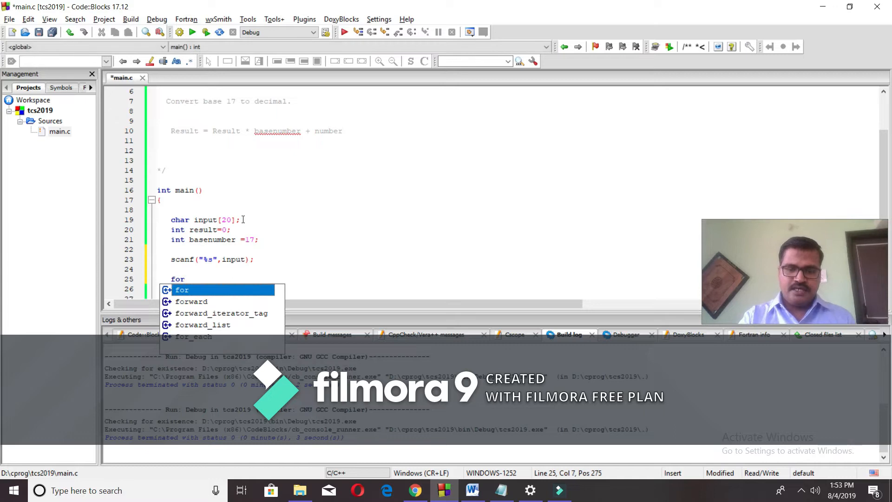
type("(i=0")
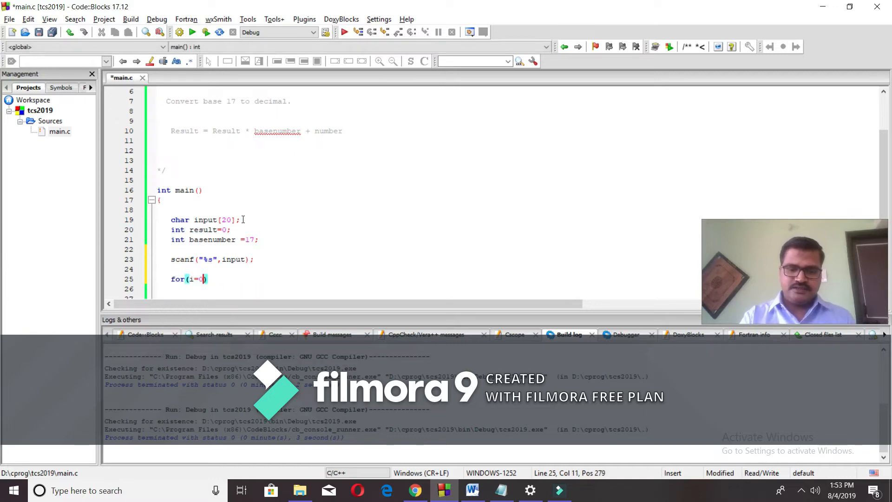
type(";i")
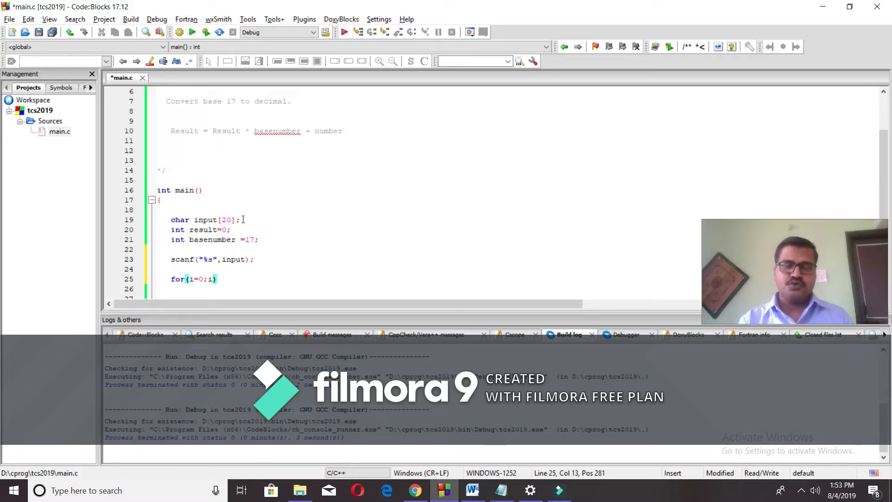
key("Backspace")
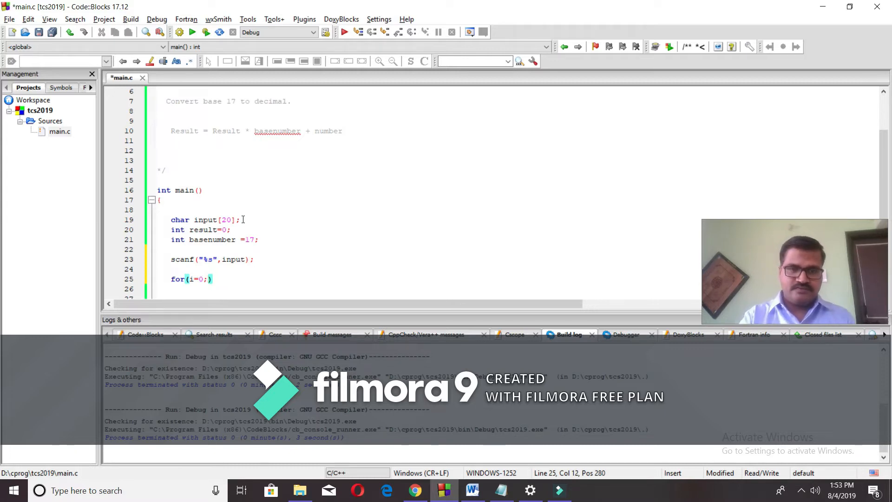
type("input")
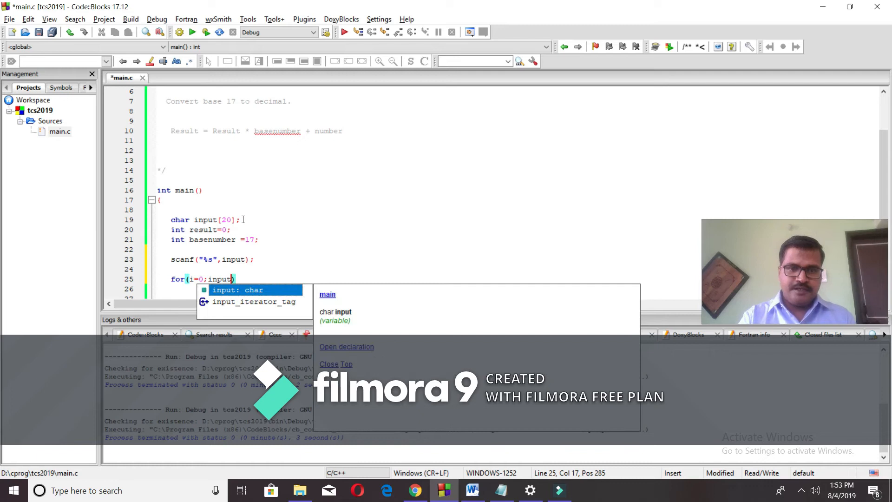
type("[i]!")
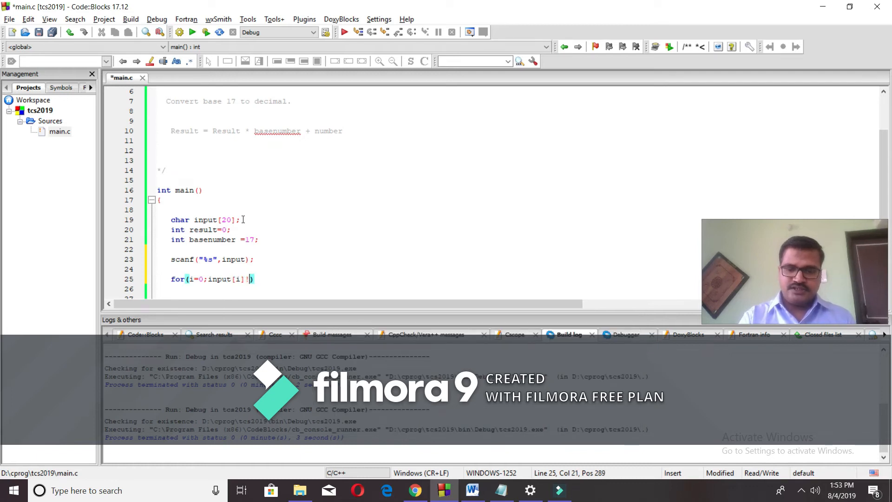
type("='\\0'")
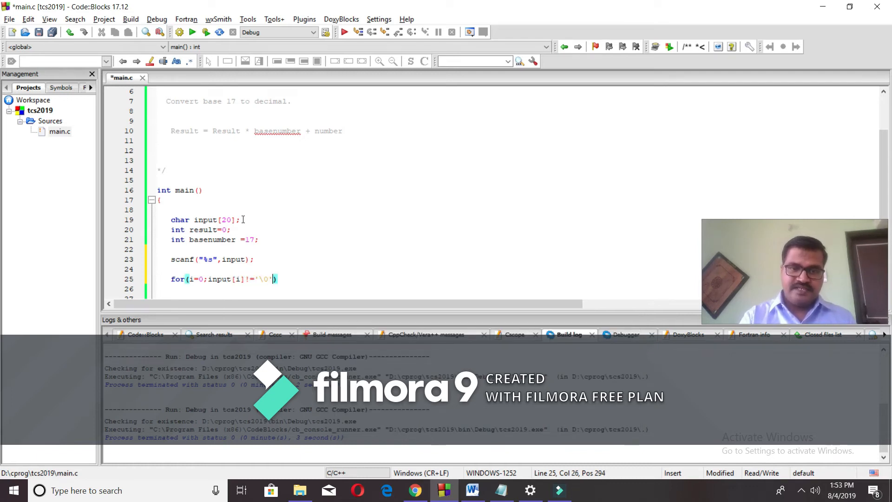
type(";i++")
left_click(432, 288)
type("{")
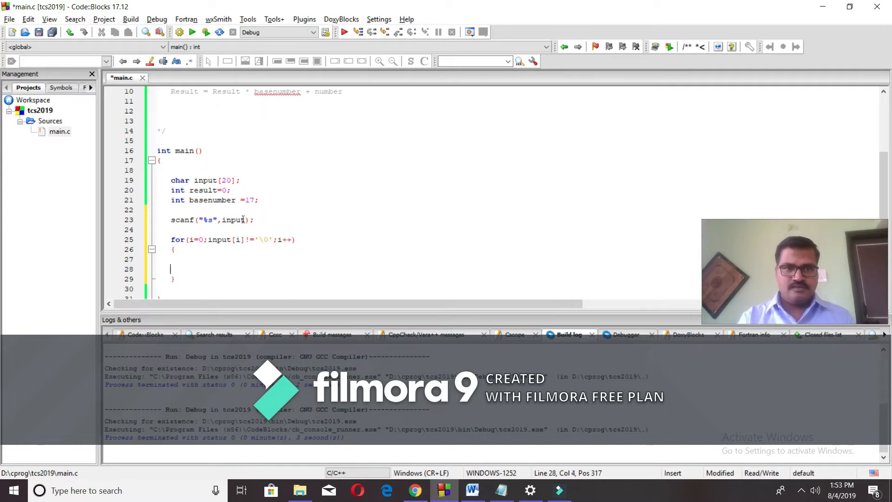
Write result = result * basenumber + input[i] in the loop body.
type("r")
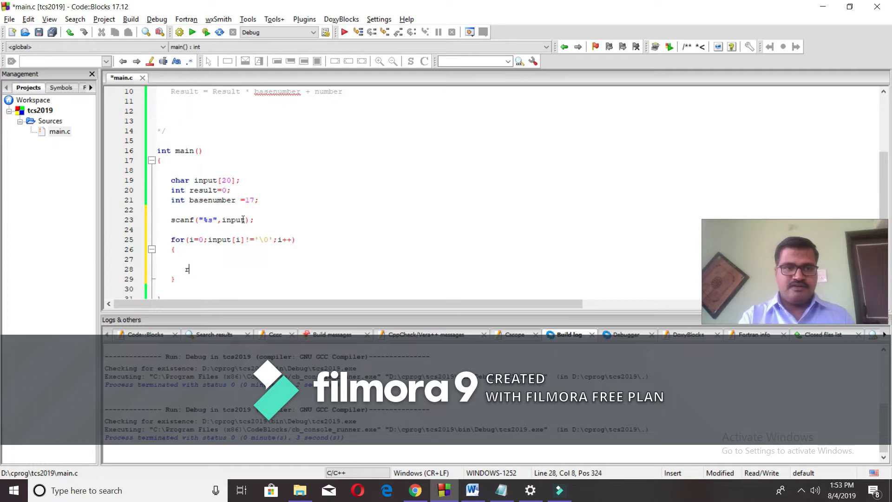
type("ressult")
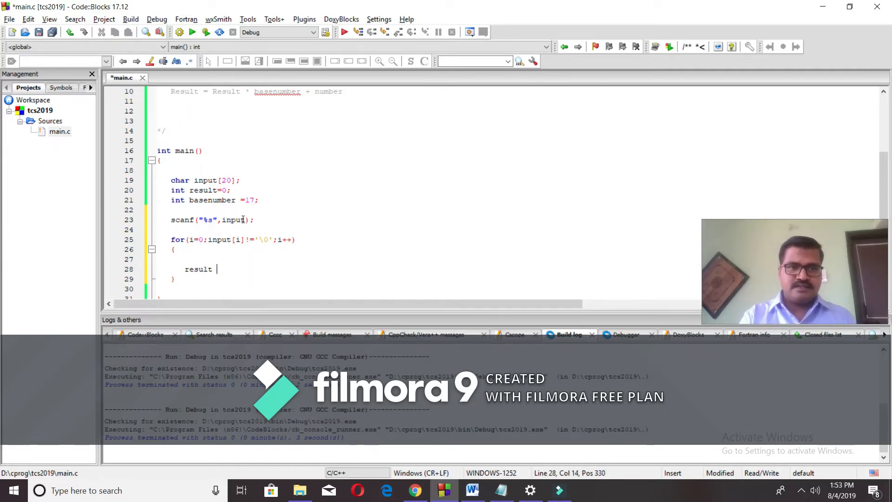
type("= result")
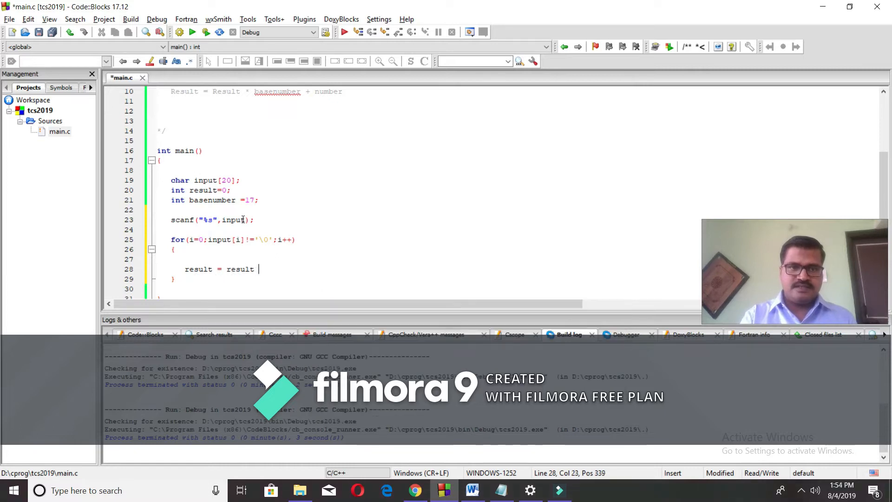
type("* basenumber +")
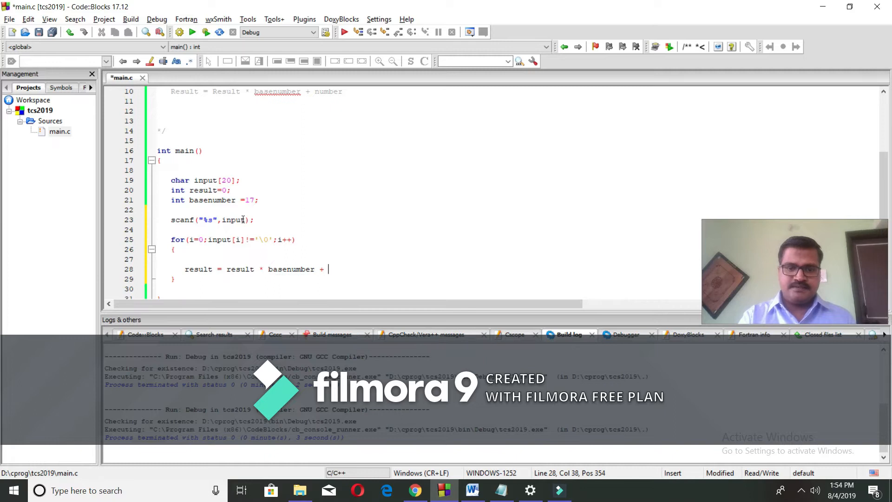
type("number")
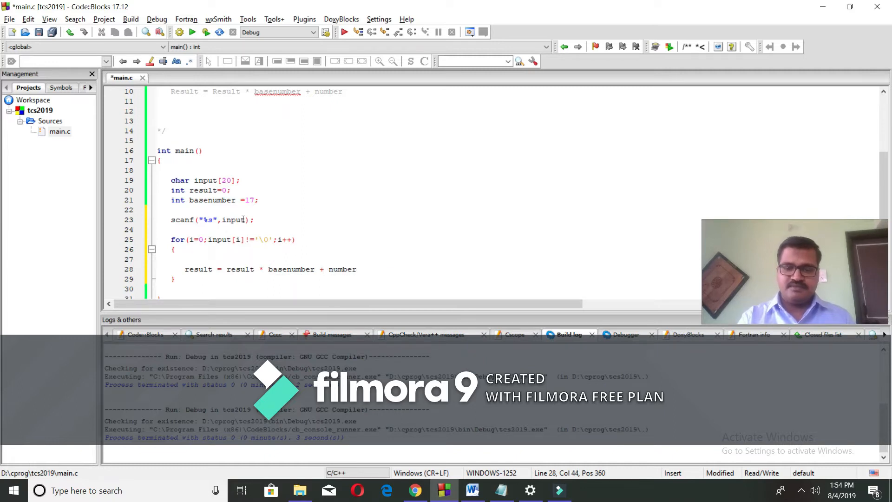
key("BackSpace")
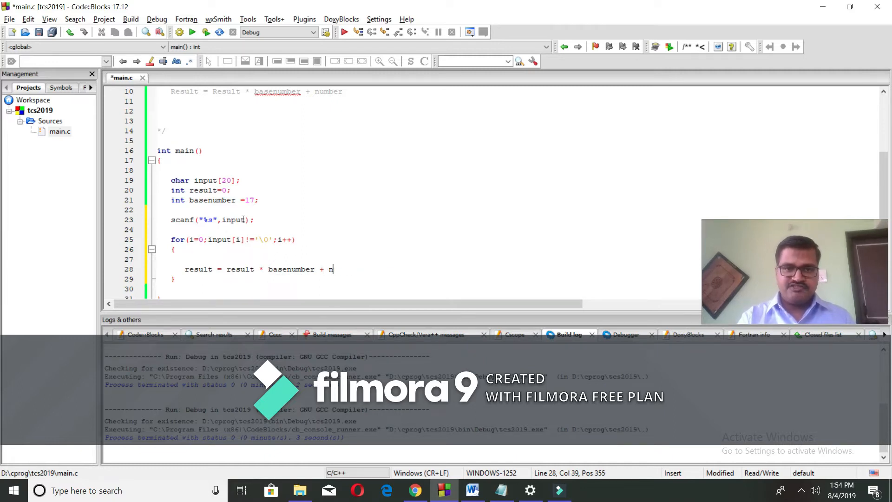
type("input[")
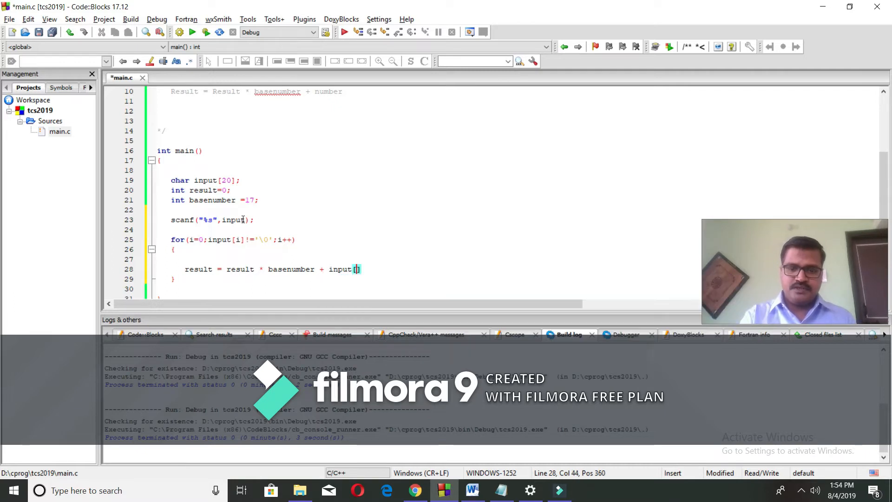
type("i];")
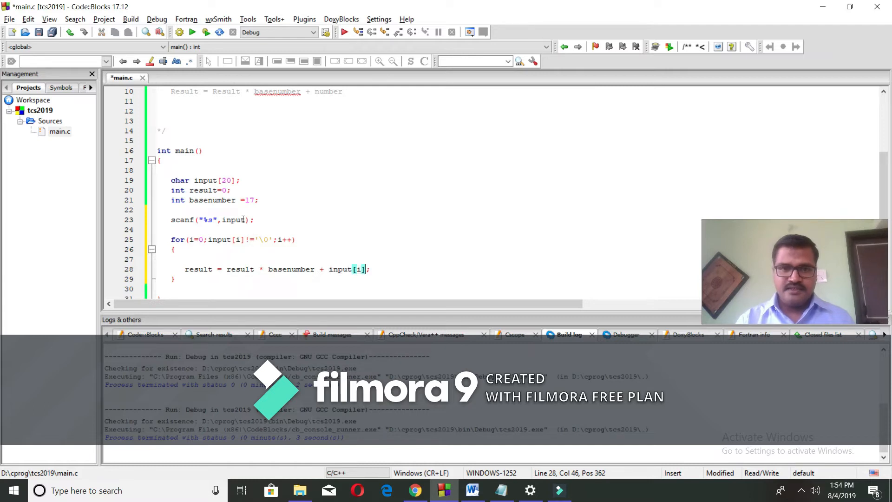
Subtract 48 from input[i] with the comment // ascii of 0 is 48.
type("-")
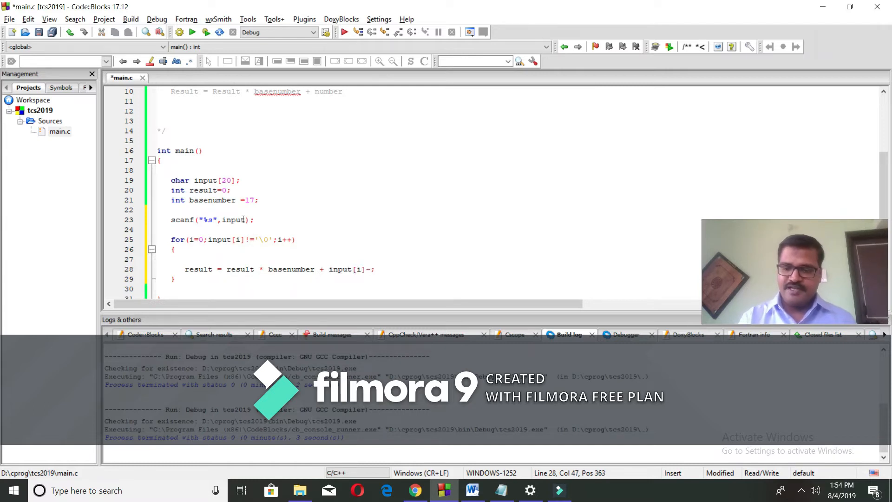
type("48)")
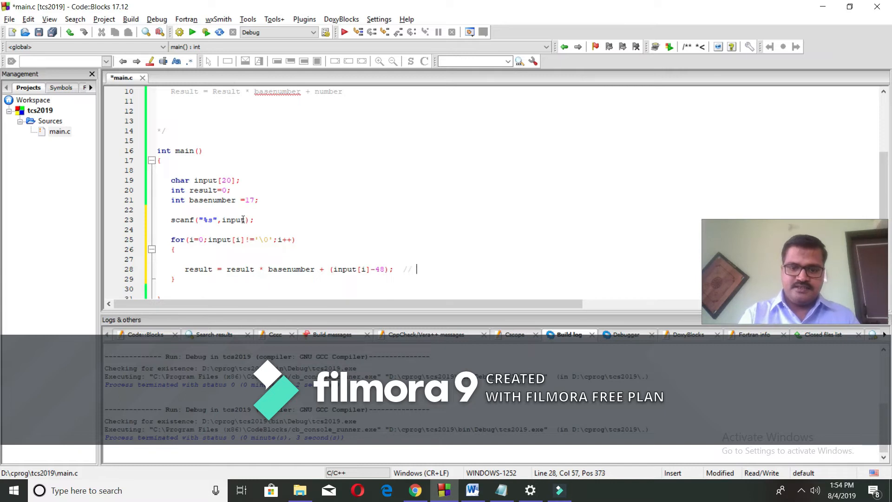
type("ascii of")
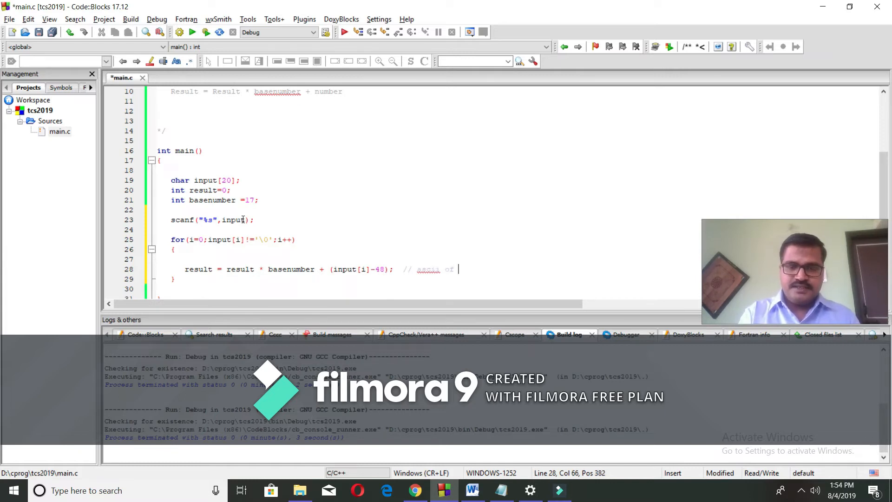
type("0 is")
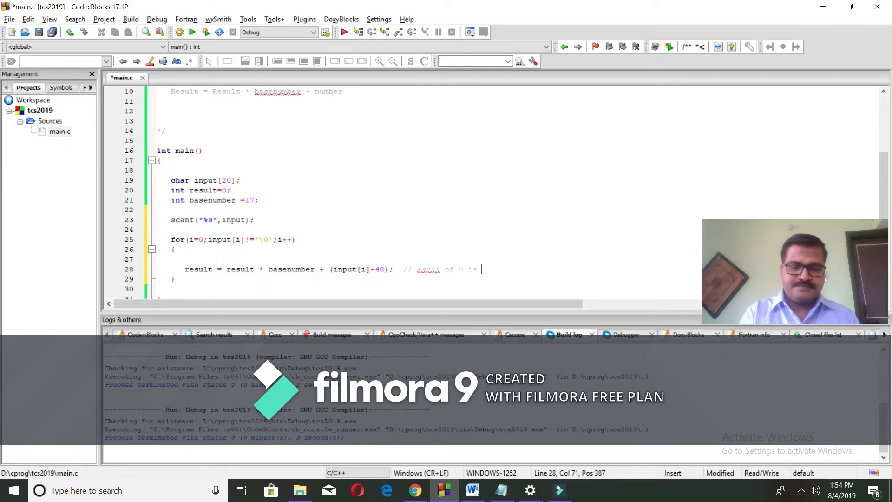
type("48")
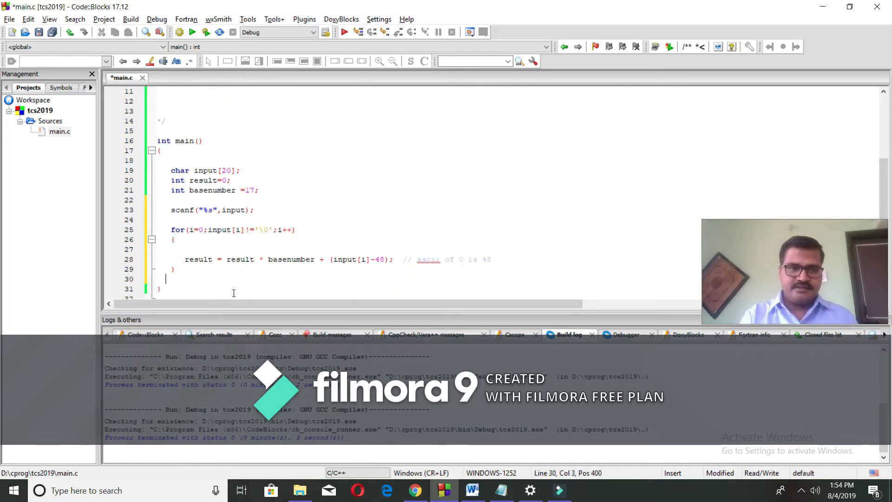
Print the result after the loop with printf("\n%d",result).
type("printf(\"\\n")
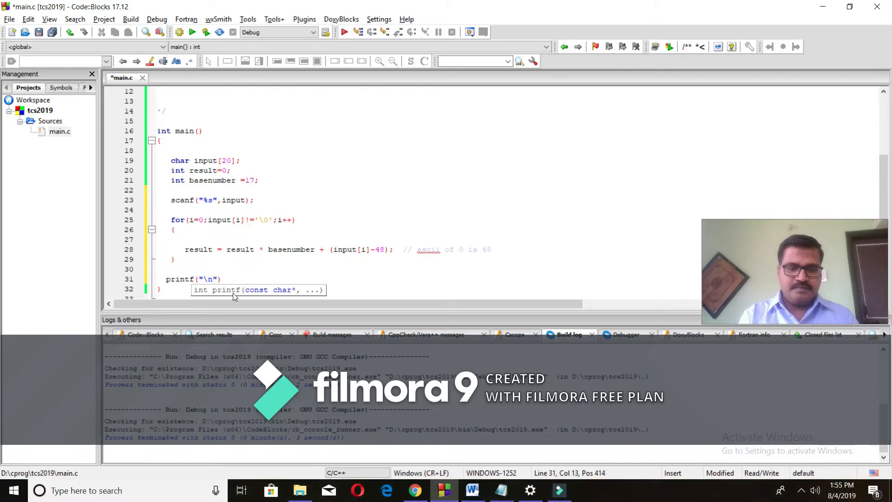
type("%d\",res")
type("10")
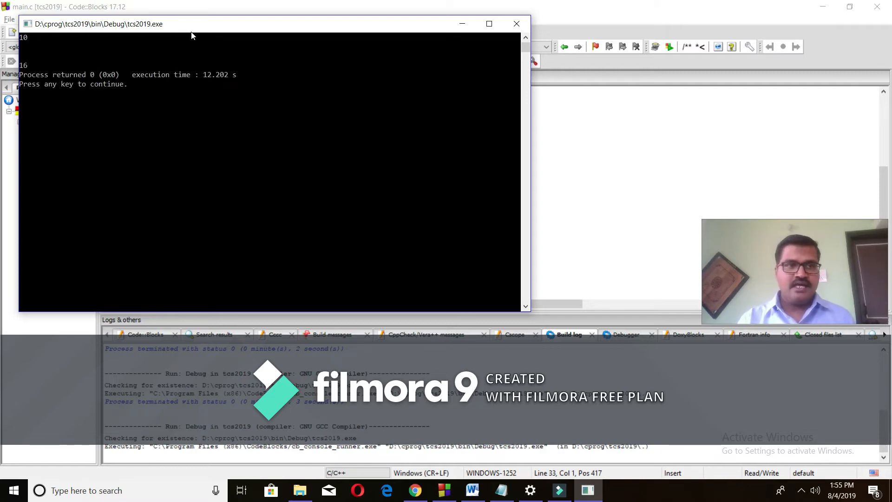
Close the console after the run prints 16 for input 10.
left_click(515, 23)
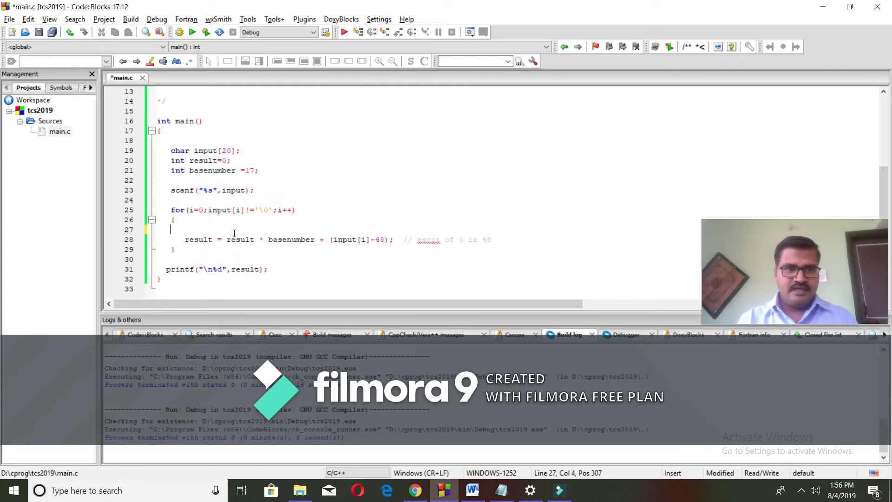
Write if(input[i]>=97 && input[i]<=122) checking for a lowercase letter.
type("if")
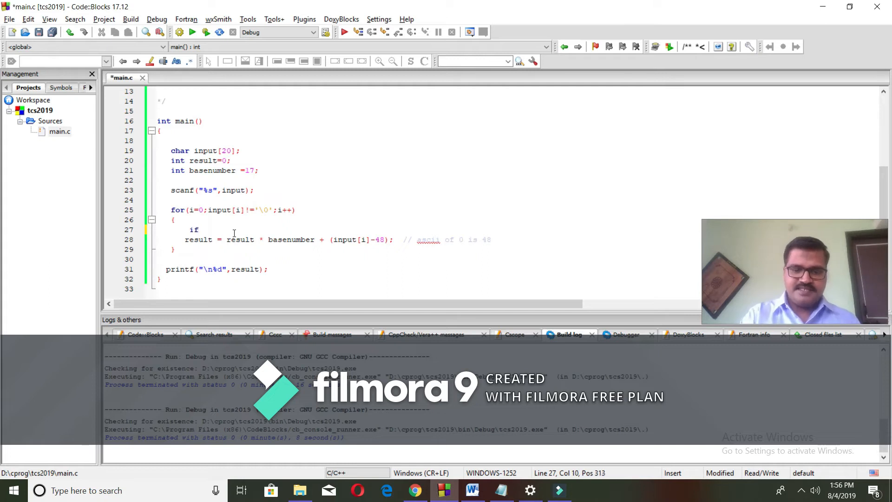
type("(n)")
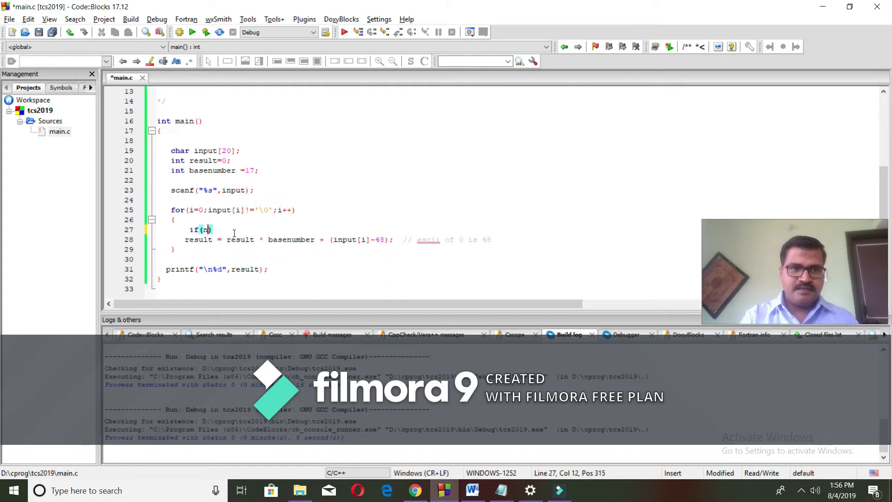
type("input[i]")
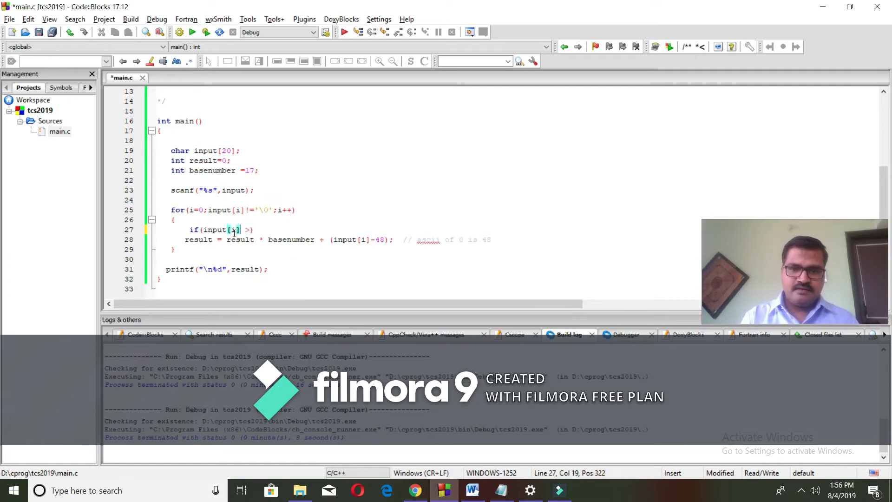
type(">=")
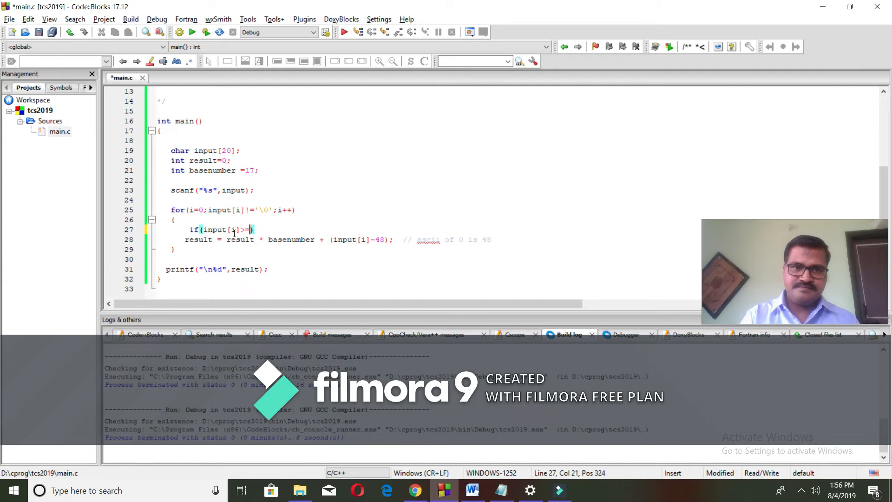
type("97")
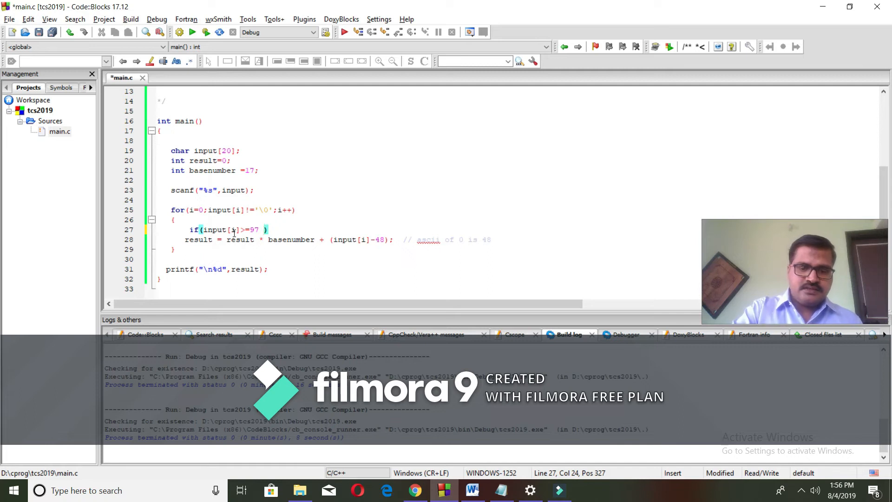
type("&& input[i")
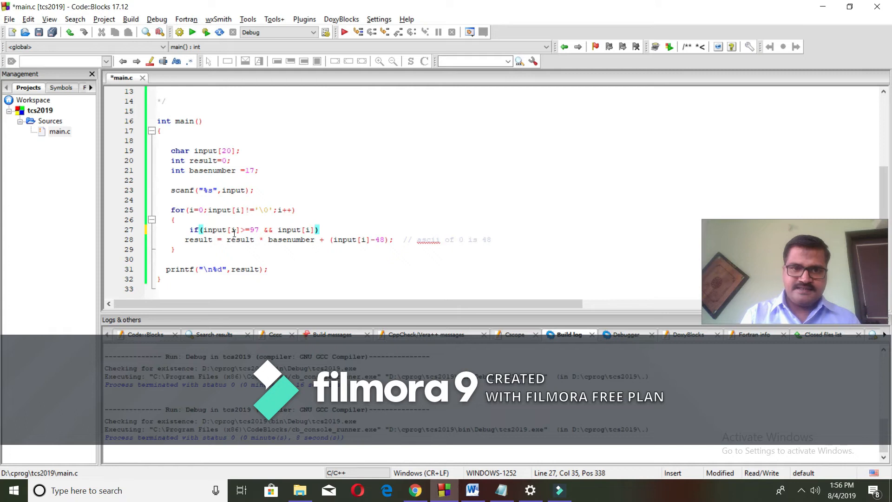
type("<=")
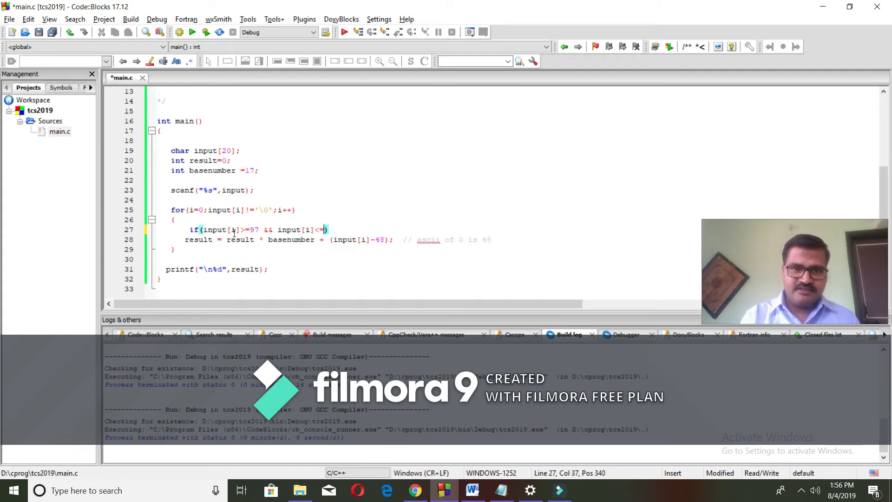
type("122")
type("{")
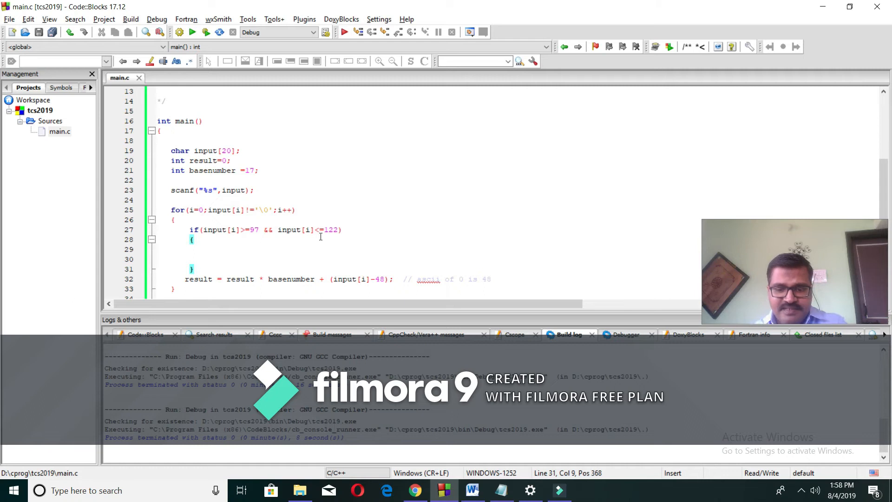
Add the else branch holding the formula with the comment // ascii of 0 is 48.
type("else")
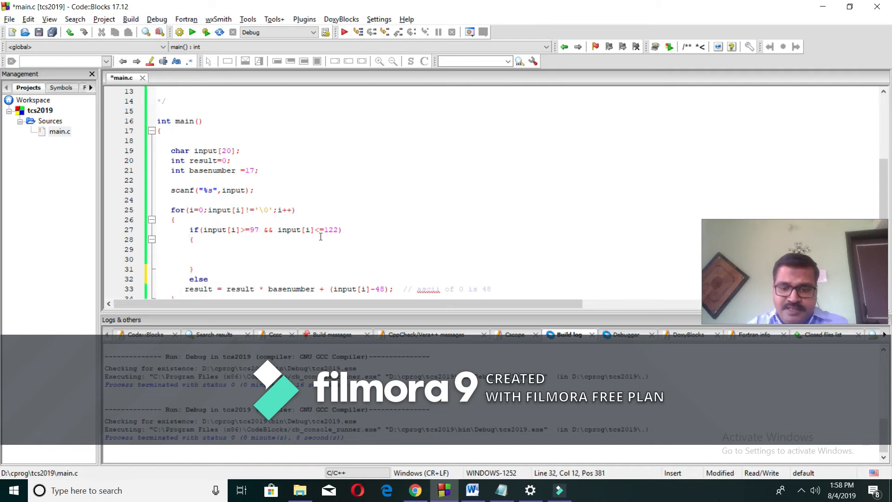
type("{")
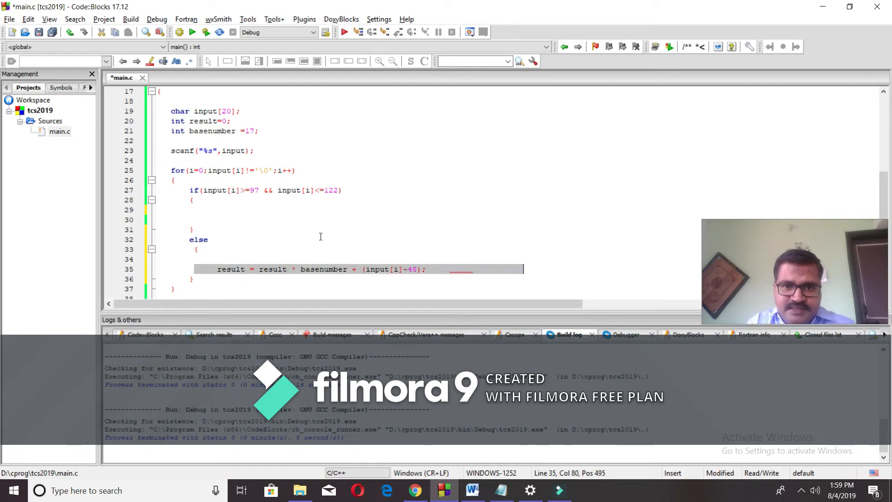
type("// ascii of 0 is 48")
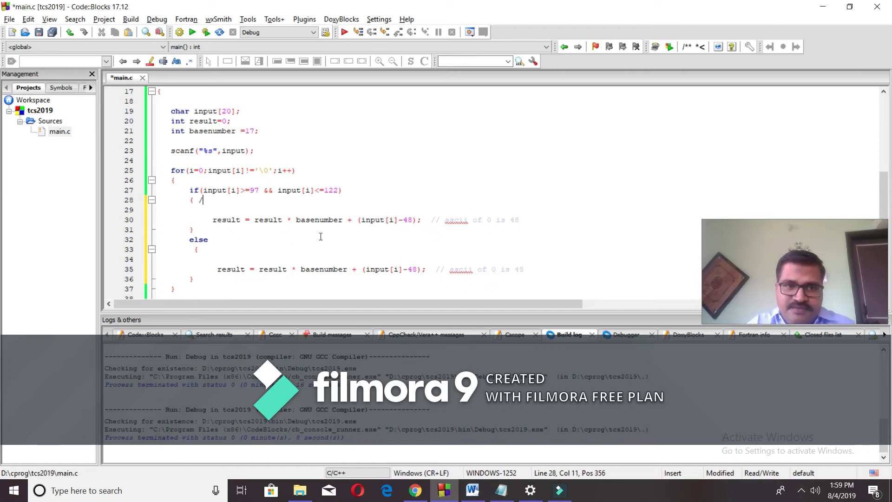
Comment the branches as the letter case a,b,c,d,e,f and the number case.
type("when character data is a")
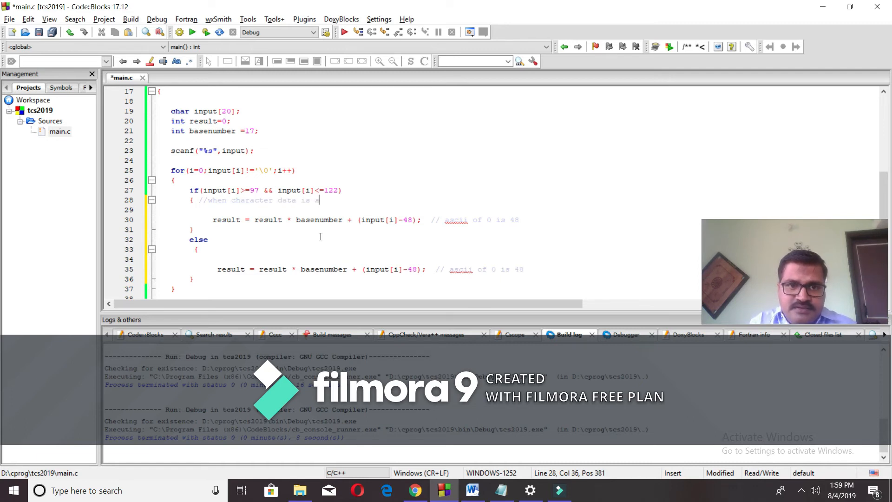
type("vailable ie a")
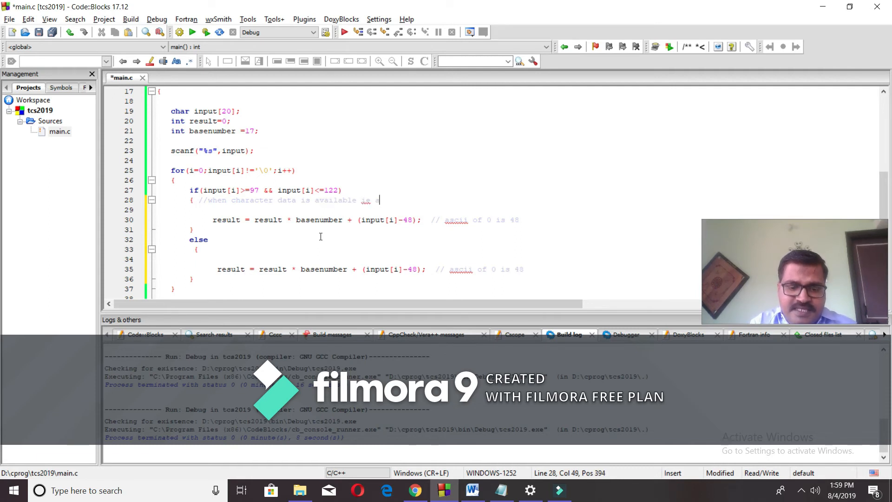
type(",b")
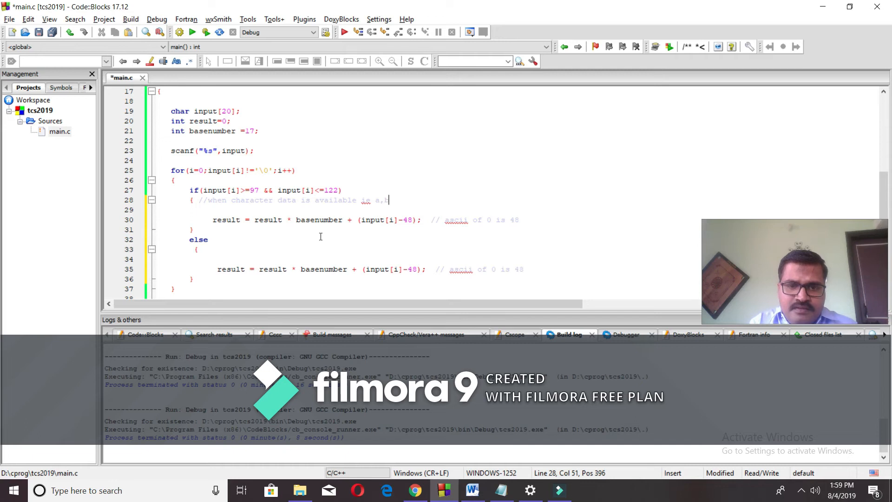
type("b,c,")
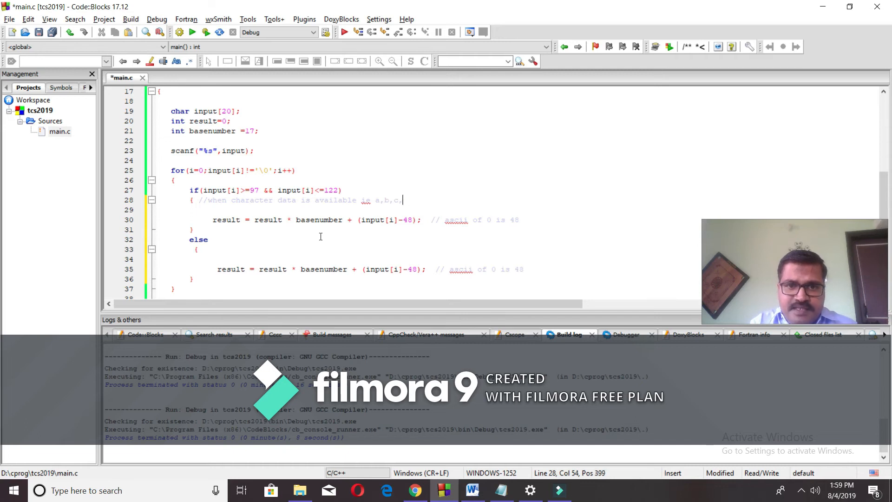
type("d,e,f..")
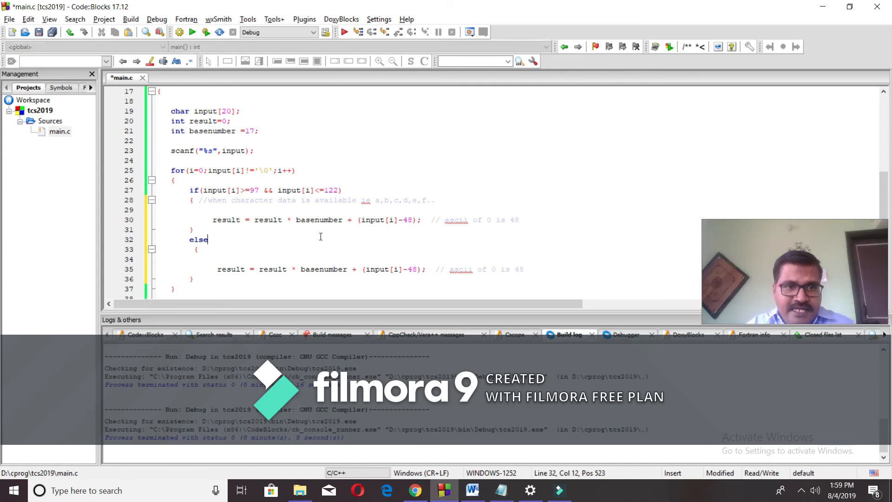
type("// whe")
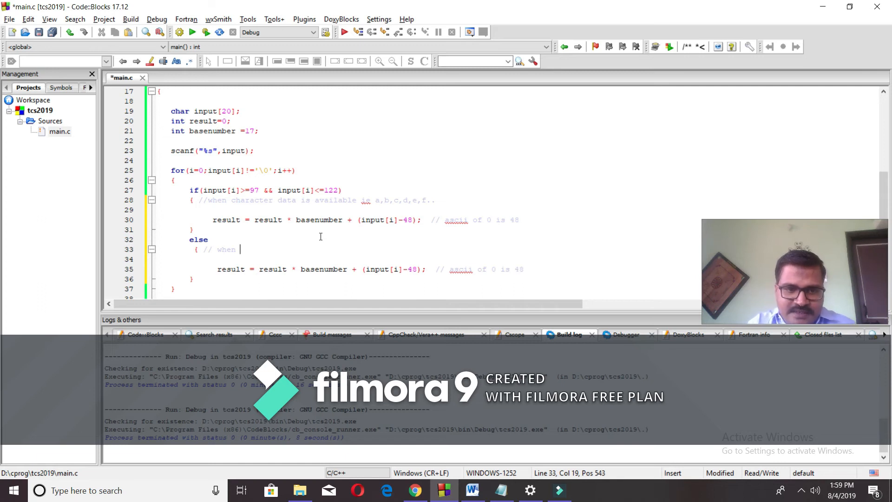
type("number")
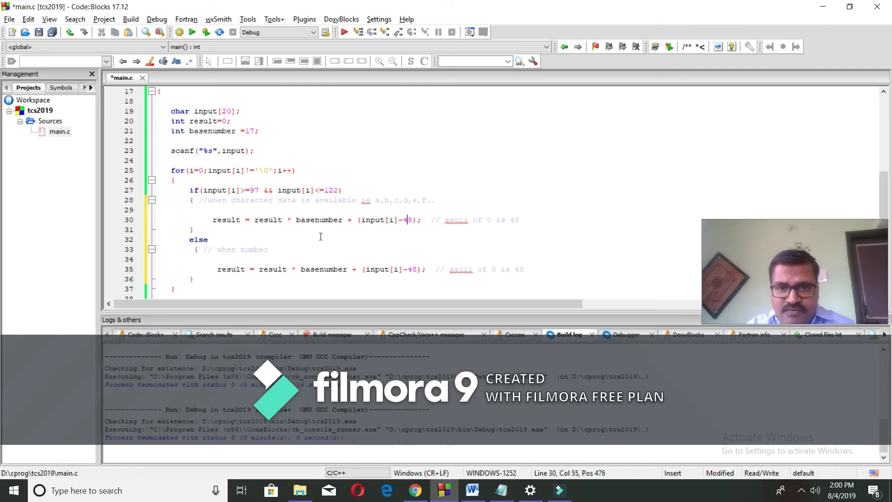
Change the letter branch offset from 48 to input[i]-97+10.
key("backspace")
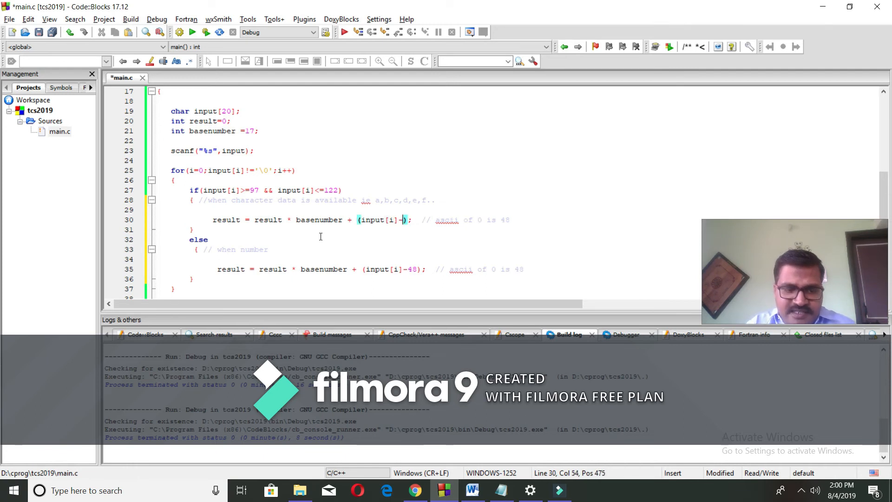
type("'a'")
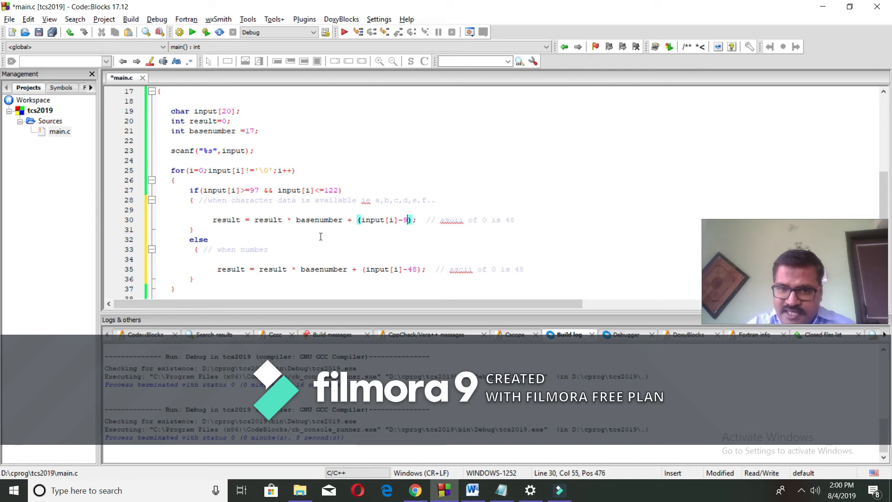
type("7")
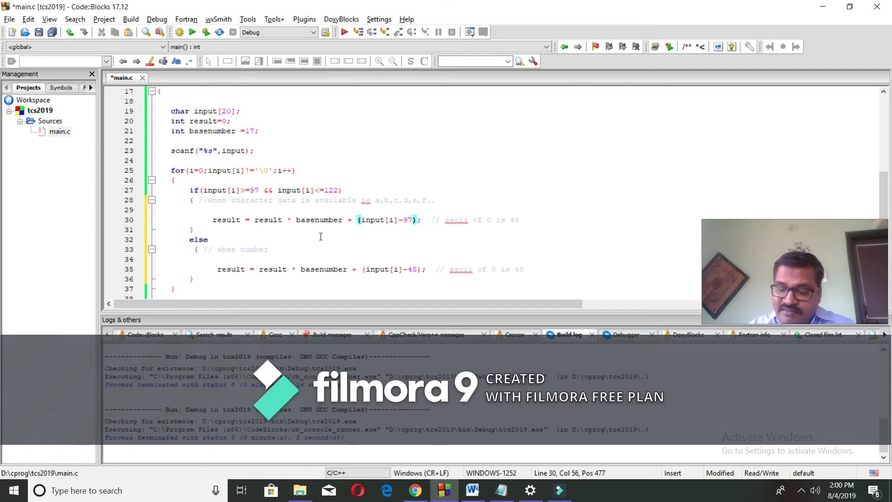
type("+")
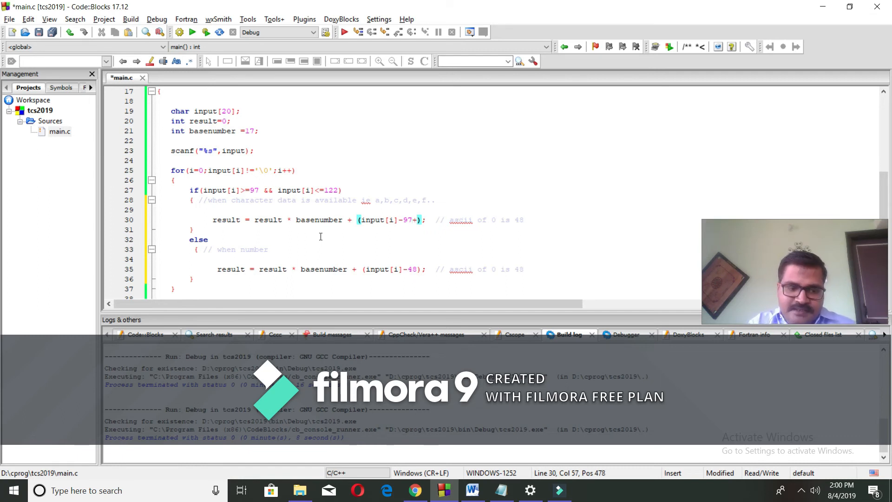
type("10")
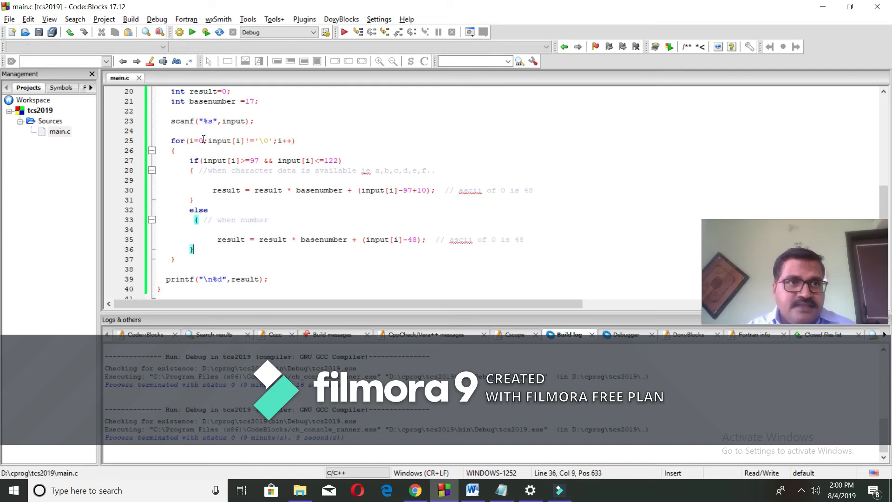
Build, then declare int i on line 22 to fix the undeclared-variable error and run.
left_click(130, 18)
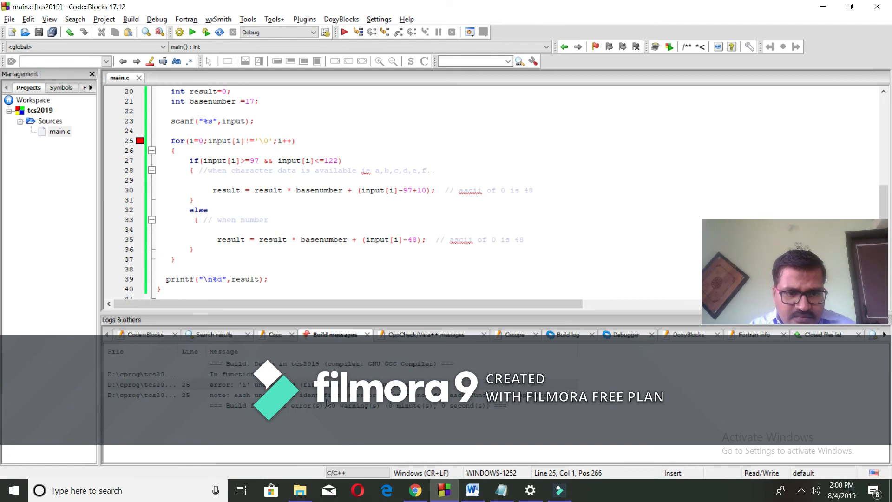
left_click(259, 179)
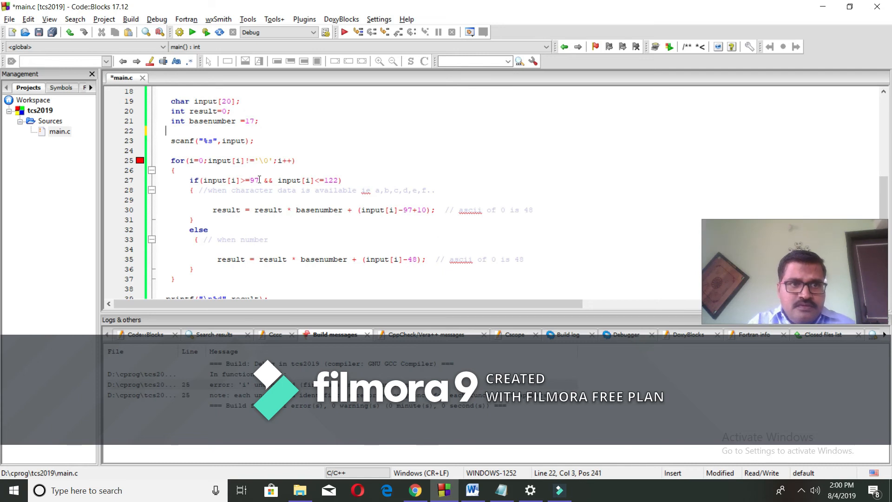
type("int i;")
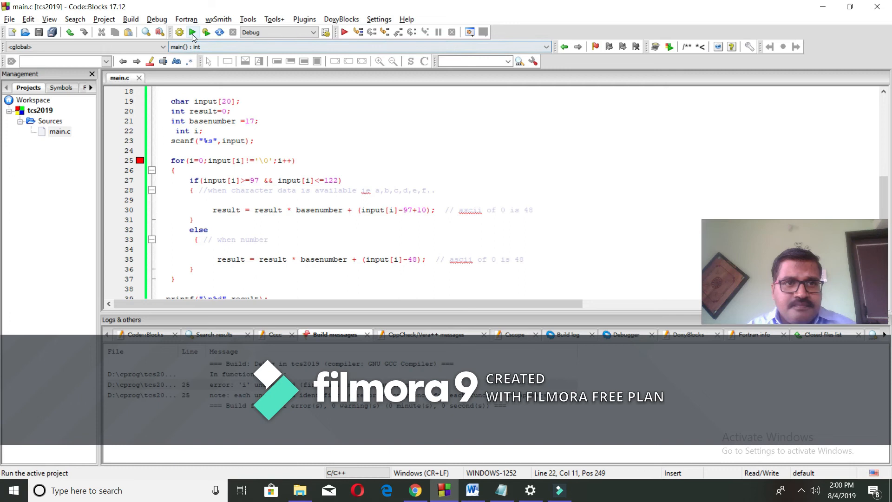
left_click(191, 32)
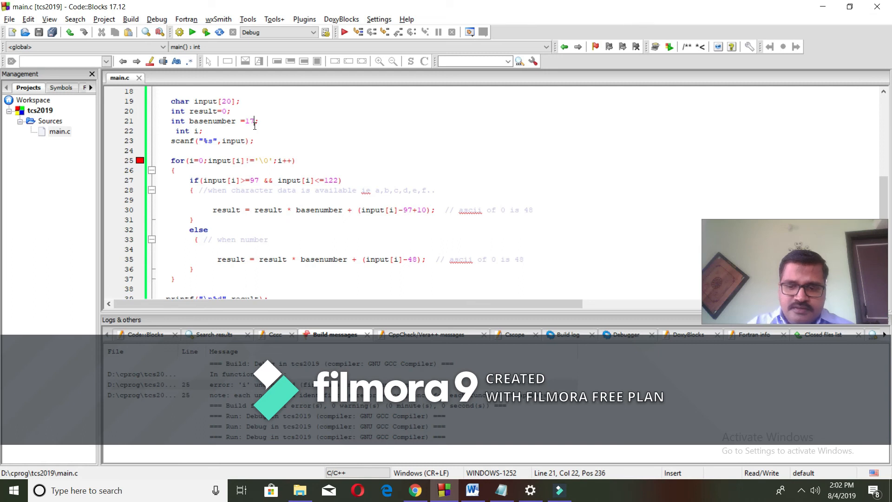
Change basenumber to 16 for a hexadecimal test.
type("16")
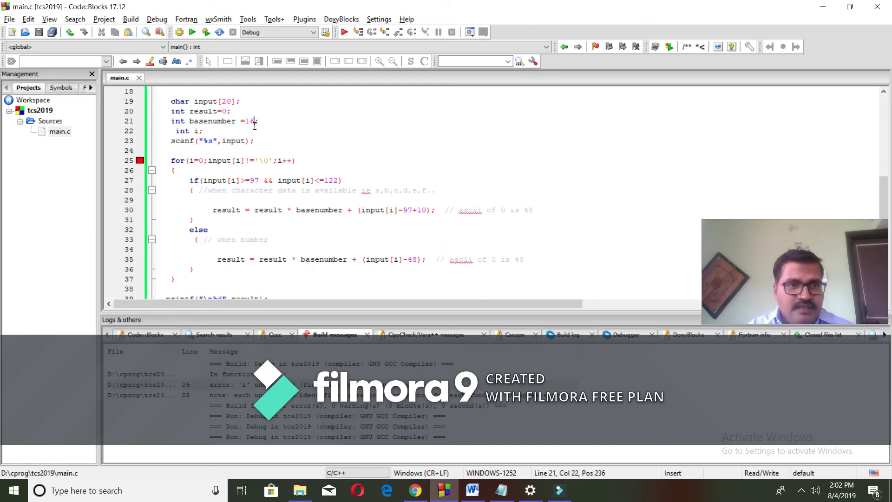
left_click(130, 18)
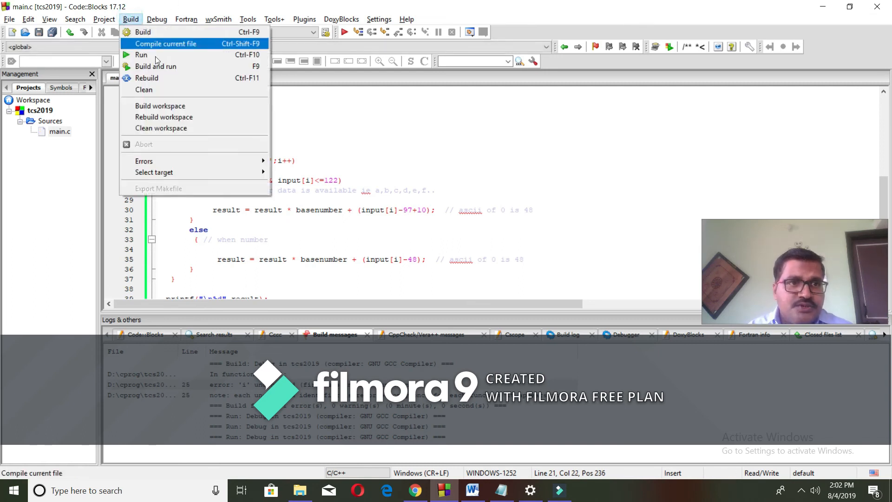
Run the base-16 program in the console with input 10.
left_click(141, 55)
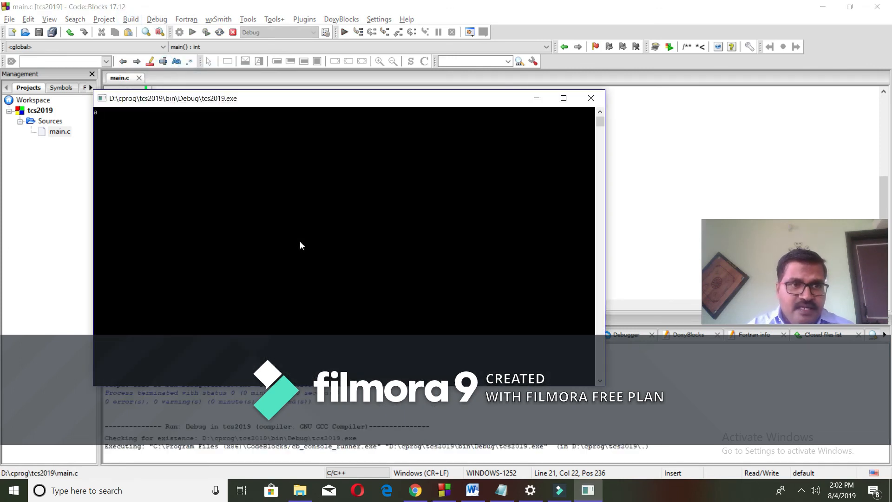
type("10")
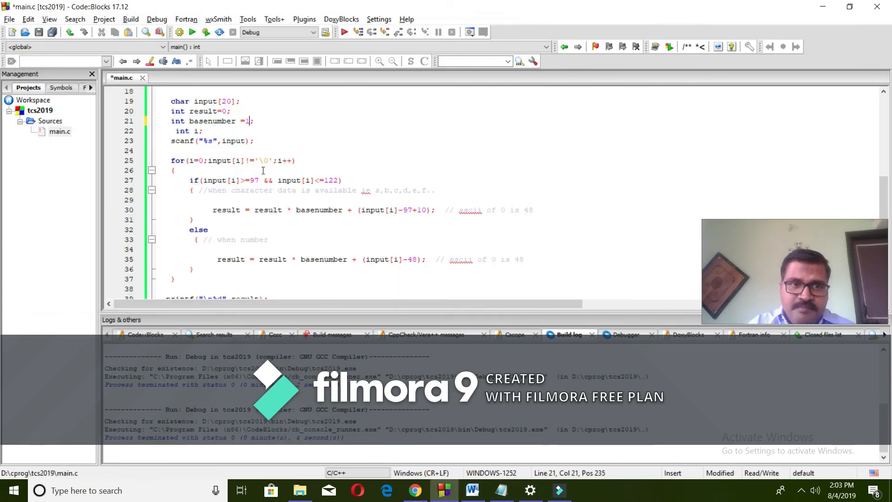
Set basenumber back to 17, rebuild and run, getting 17 for input 11.
type("7")
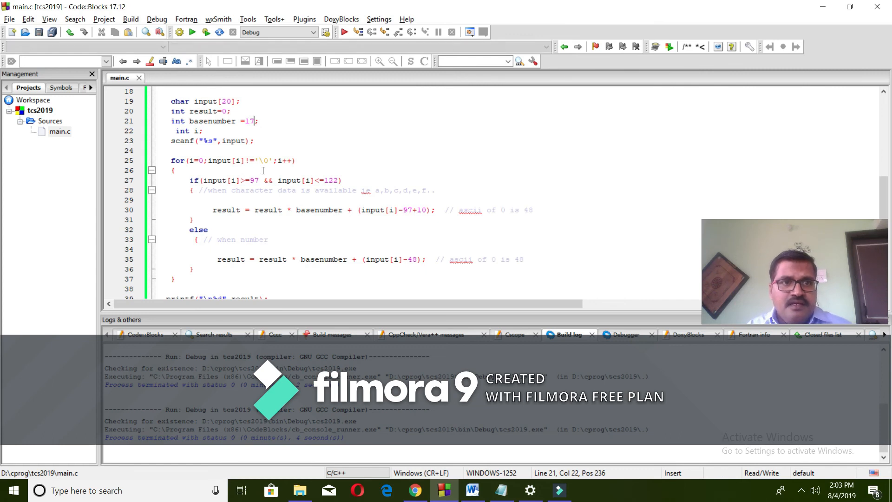
left_click(193, 31)
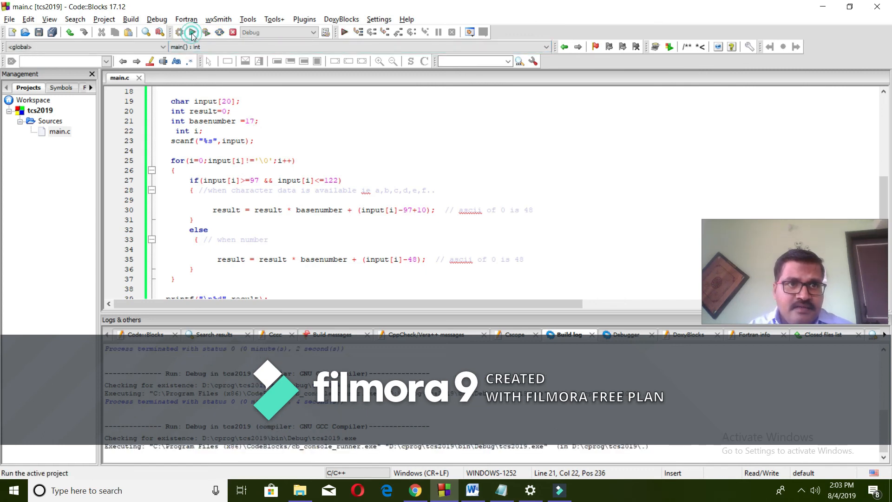
left_click(191, 32)
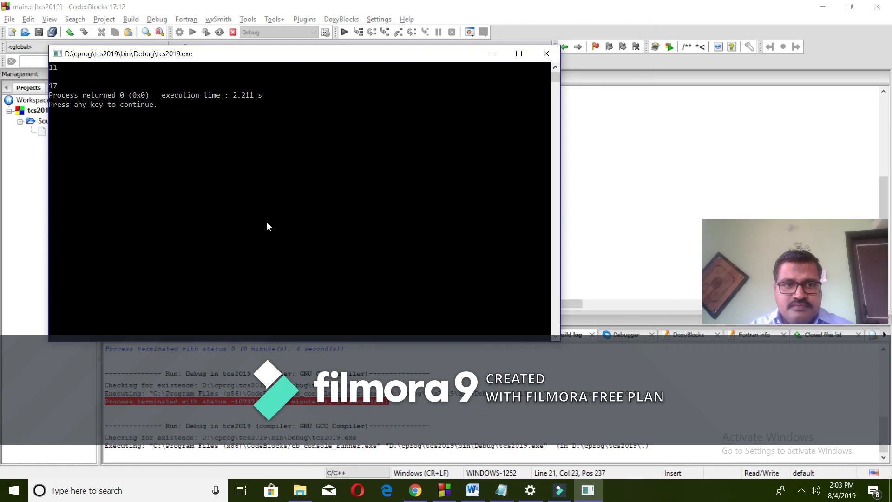
Run tcs2019.exe again and enter the base-17 test string 'g'.
left_click(545, 53)
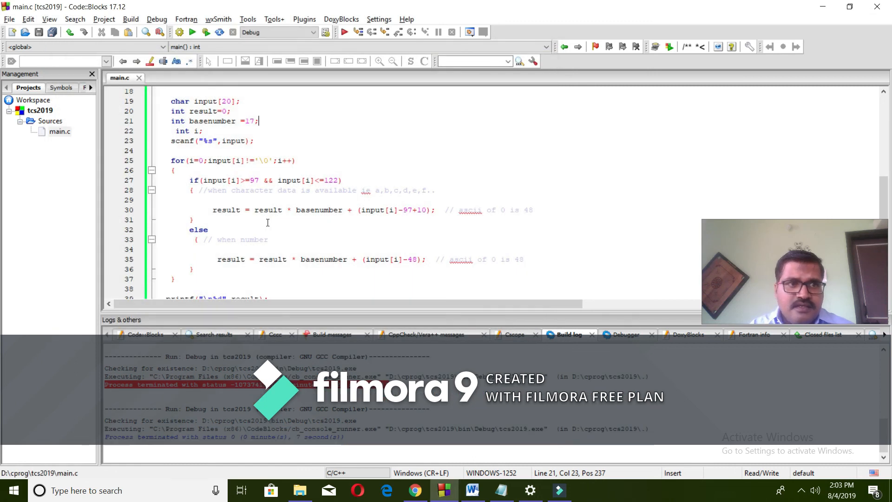
mouse_move(186, 19)
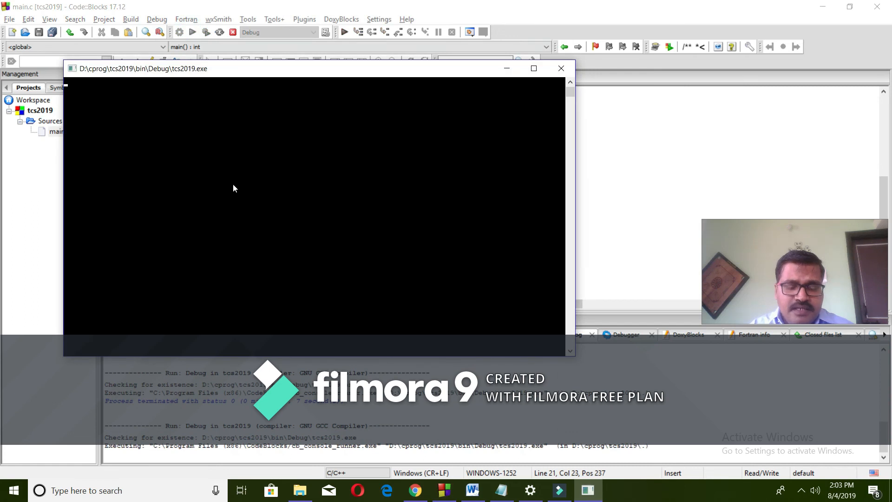
type("g")
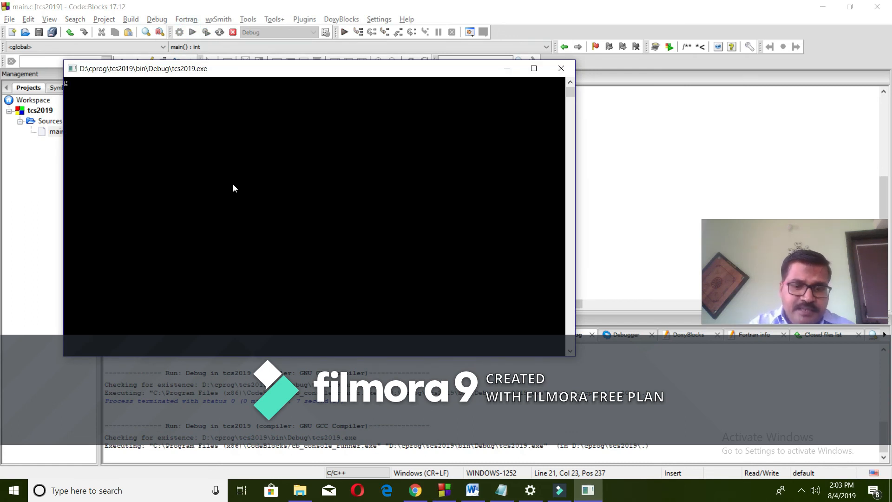